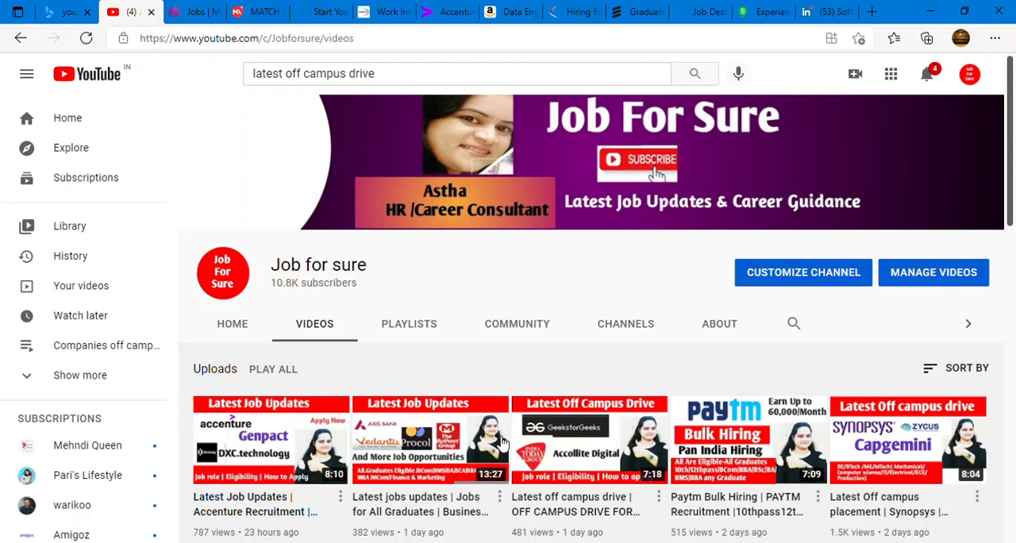
Switch to the Global Edge Software hiring post in MyAnatomy.
{"action": "scroll", "scroll_direction": "down", "scroll_amount": 3}
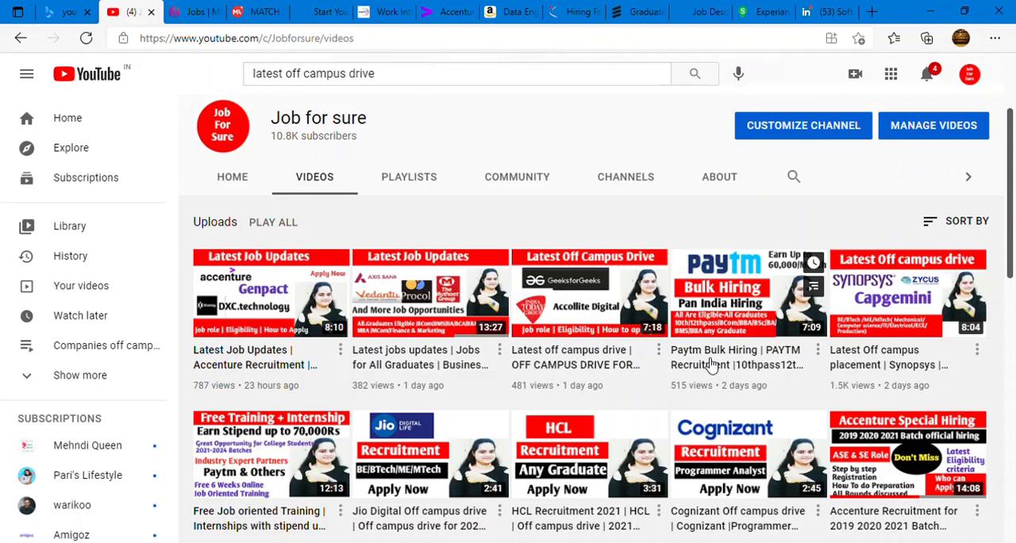
{"action": "scroll", "scroll_direction": "down", "scroll_amount": 3}
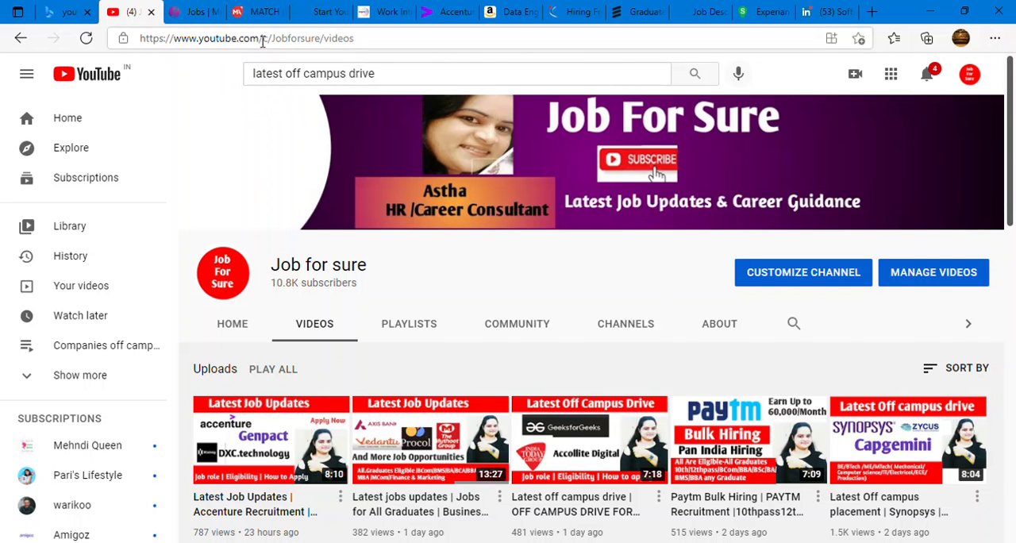
{"action": "left_click", "coordinate": [254, 11]}
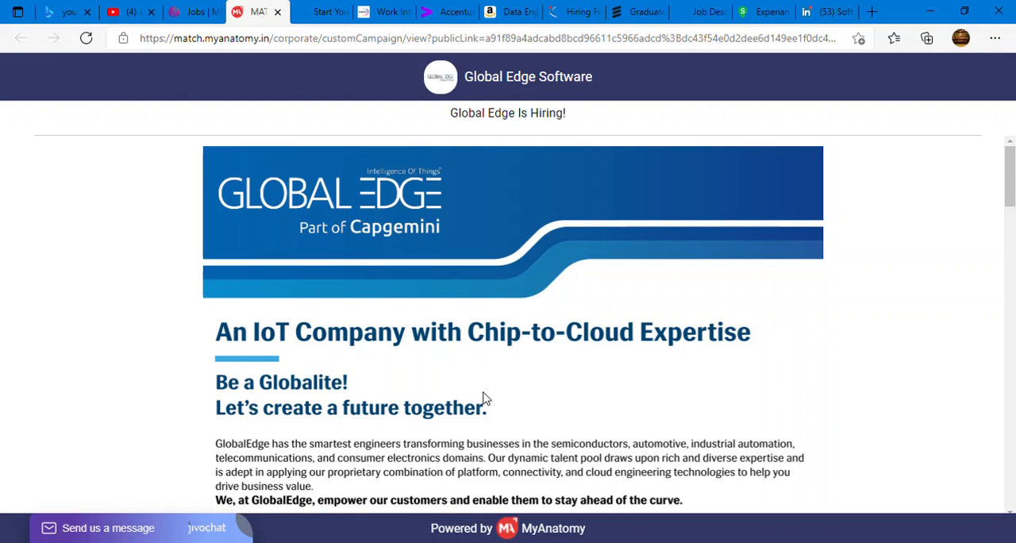
Read down through the Global Edge job description, salary, eligibility criteria and selection process.
{"action": "scroll", "scroll_direction": "down", "scroll_amount": 3}
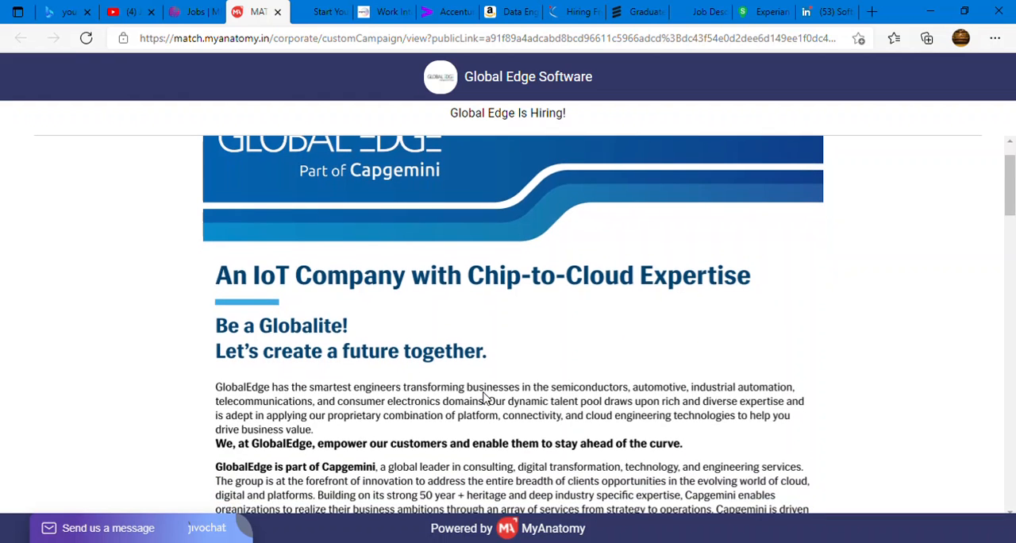
{"action": "scroll", "scroll_direction": "down", "scroll_amount": 3}
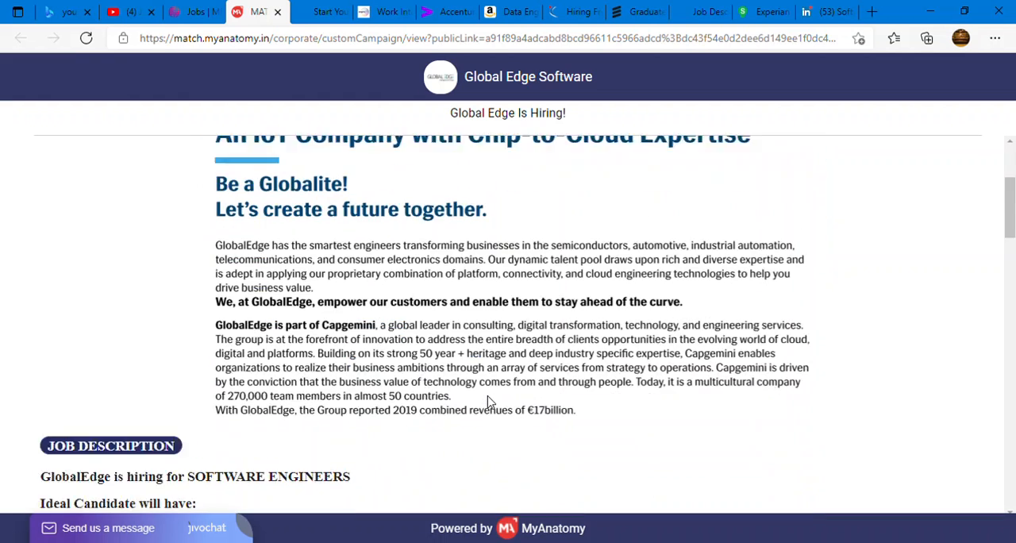
{"action": "scroll", "scroll_direction": "down", "scroll_amount": 3}
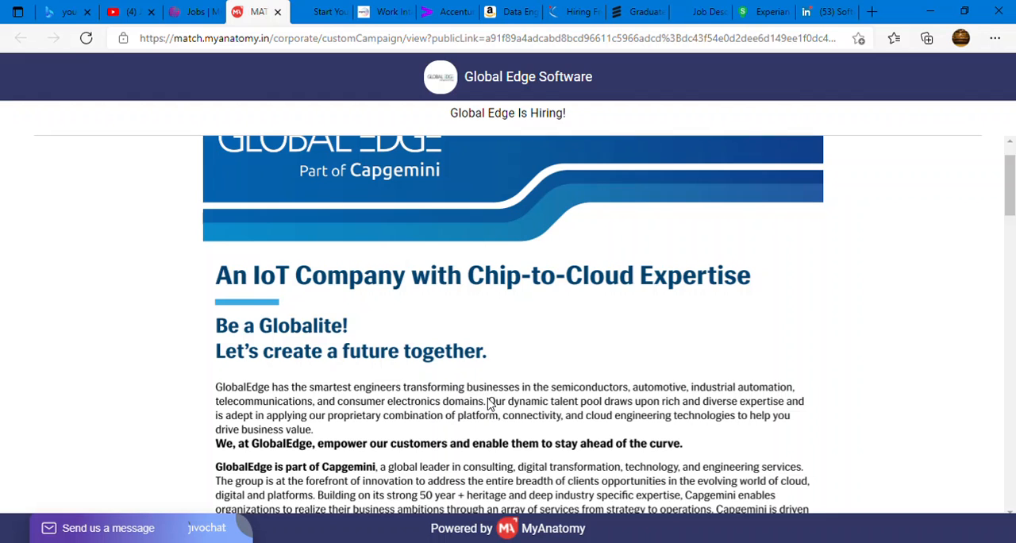
{"action": "scroll", "scroll_direction": "down", "scroll_amount": 3}
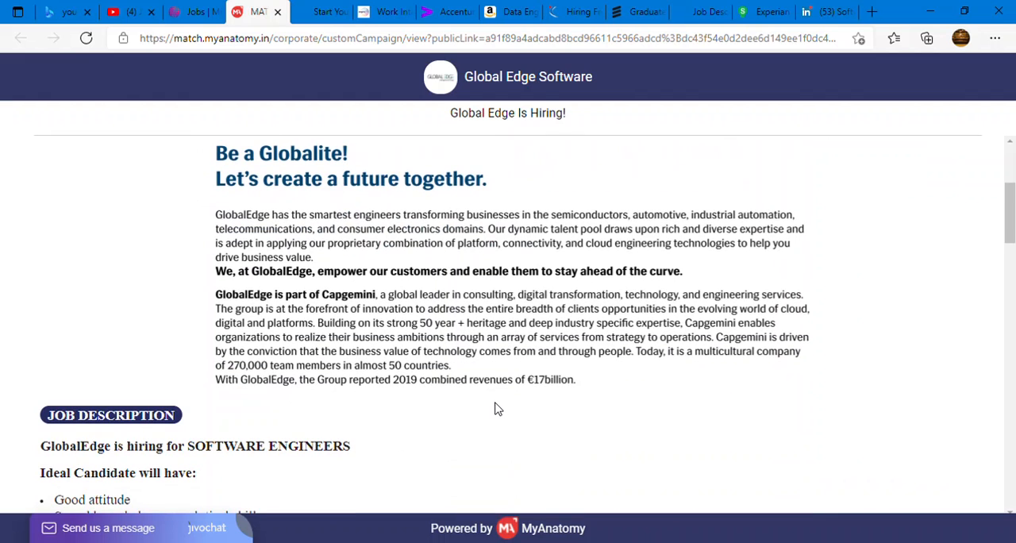
{"action": "scroll", "scroll_direction": "down", "scroll_amount": 3}
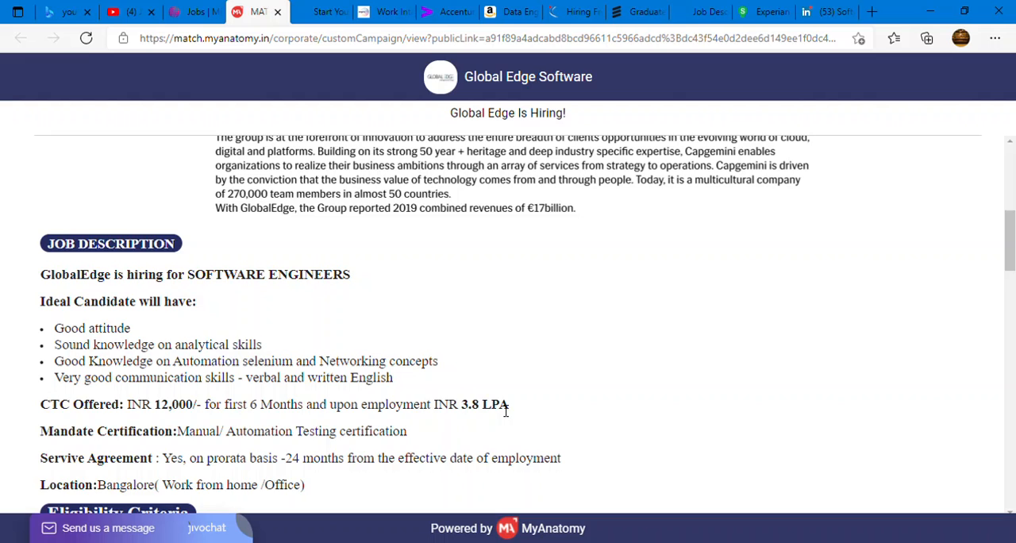
{"action": "scroll", "scroll_direction": "down", "scroll_amount": 3}
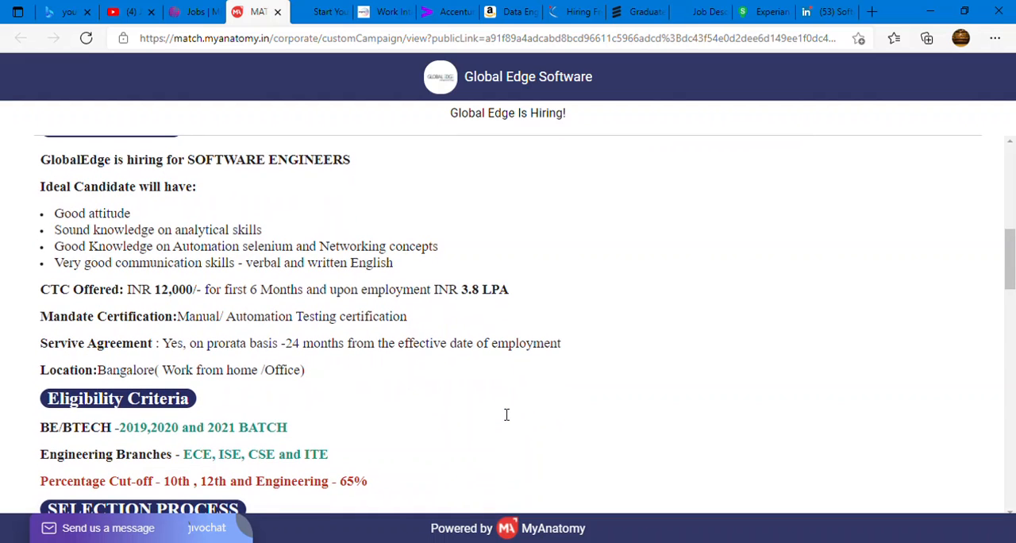
{"action": "mouse_move", "coordinate": [500, 419]}
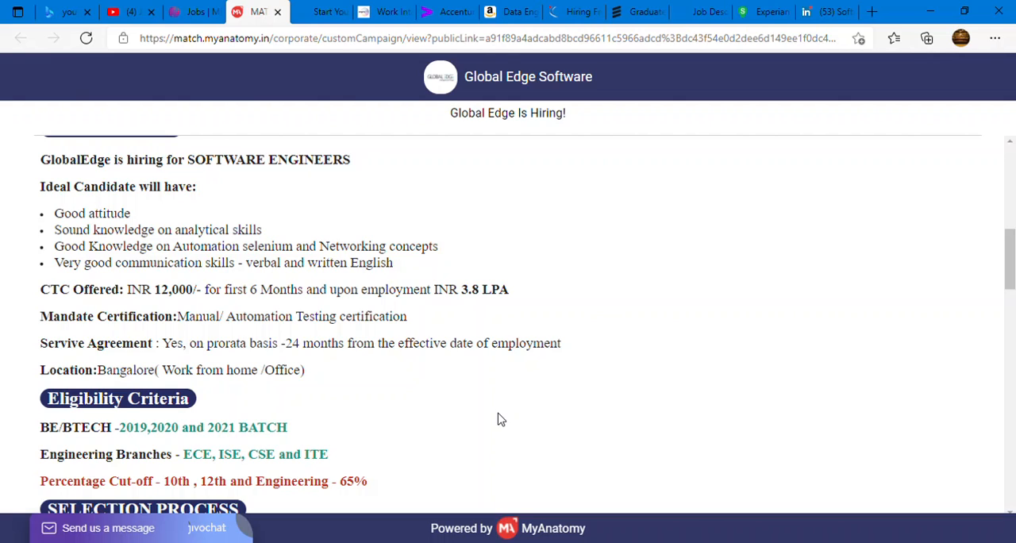
{"action": "scroll", "scroll_direction": "down", "scroll_amount": 3}
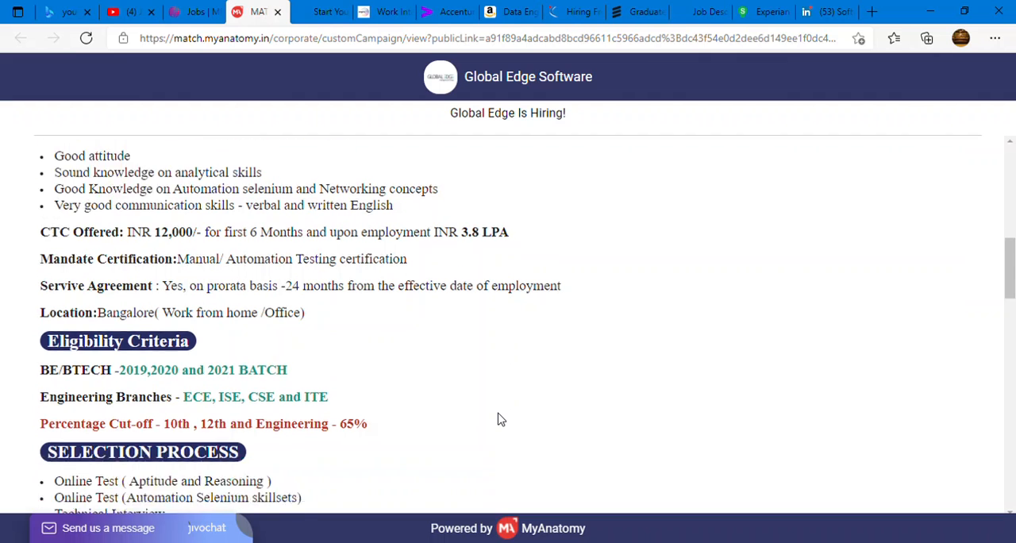
{"action": "scroll", "scroll_direction": "down", "scroll_amount": 3}
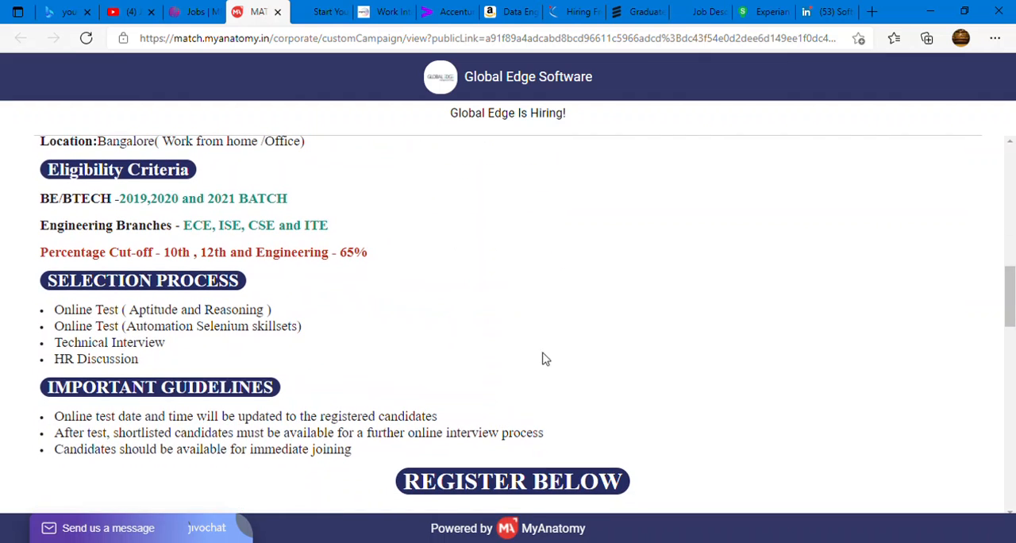
{"action": "mouse_move", "coordinate": [225, 315]}
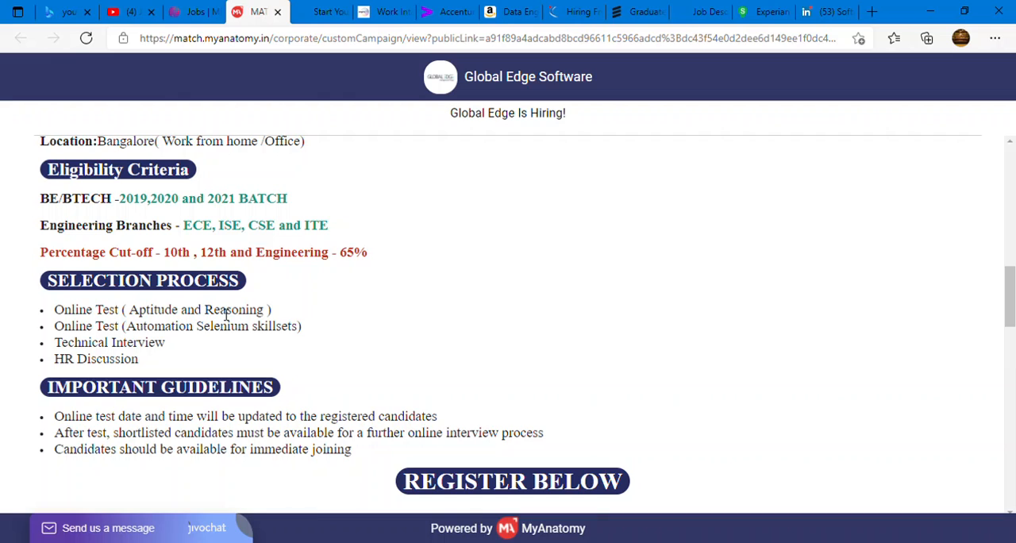
{"action": "mouse_move", "coordinate": [169, 199]}
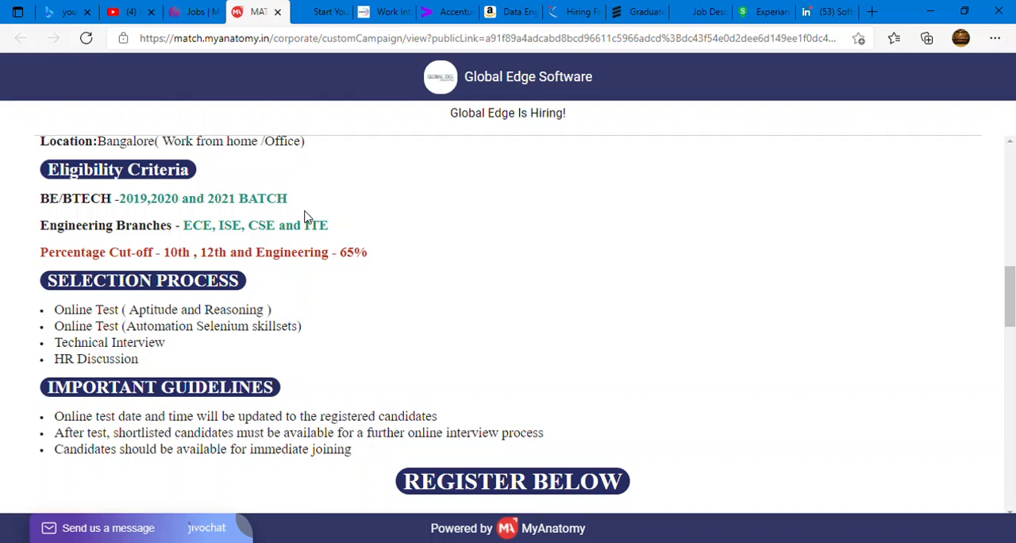
{"action": "mouse_move", "coordinate": [184, 242]}
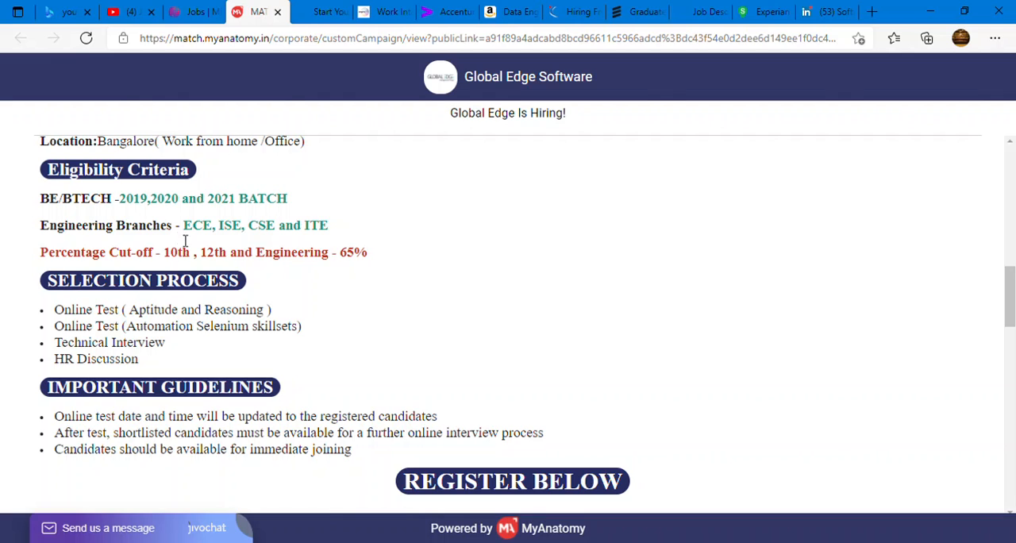
{"action": "mouse_move", "coordinate": [298, 258]}
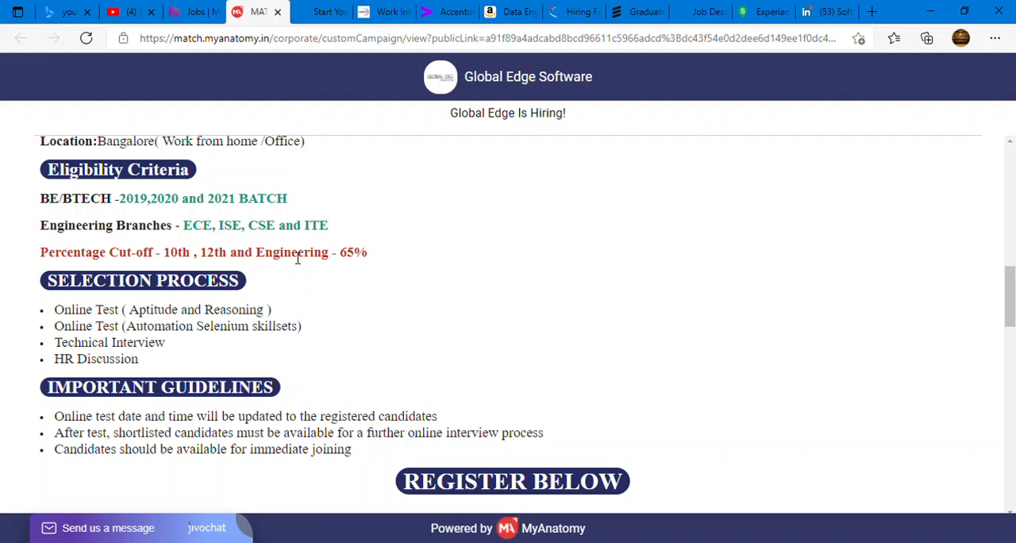
{"action": "mouse_move", "coordinate": [210, 266]}
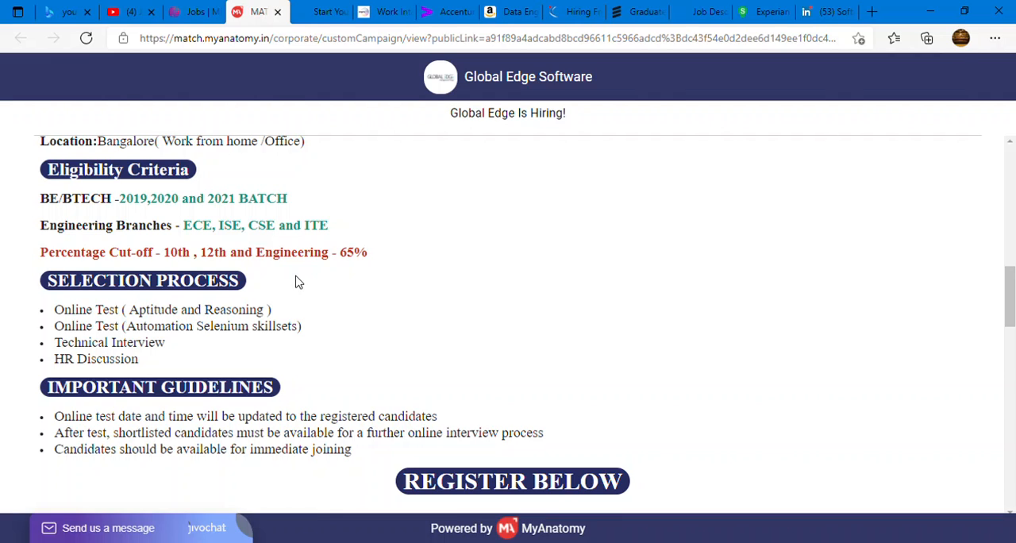
{"action": "mouse_move", "coordinate": [181, 241]}
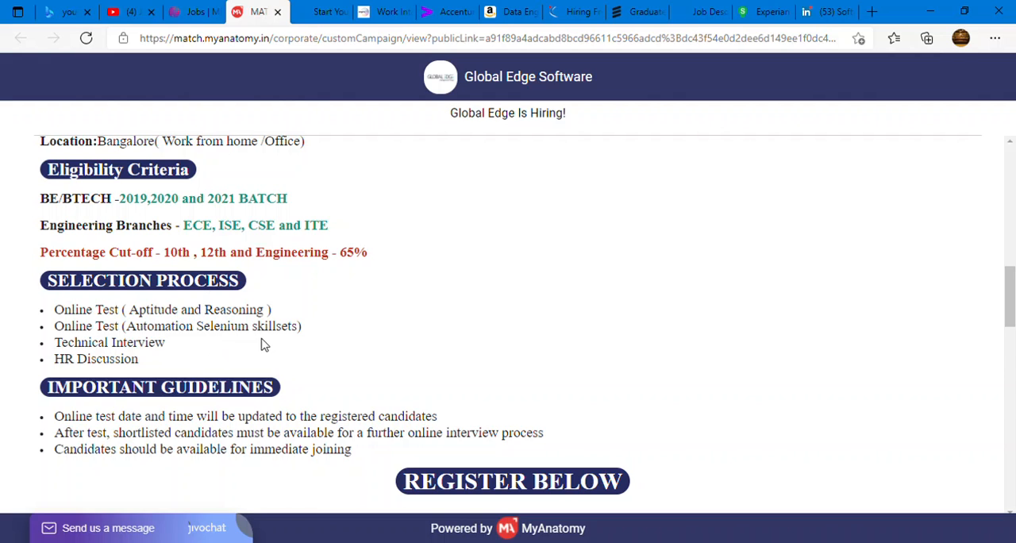
{"action": "mouse_move", "coordinate": [175, 308]}
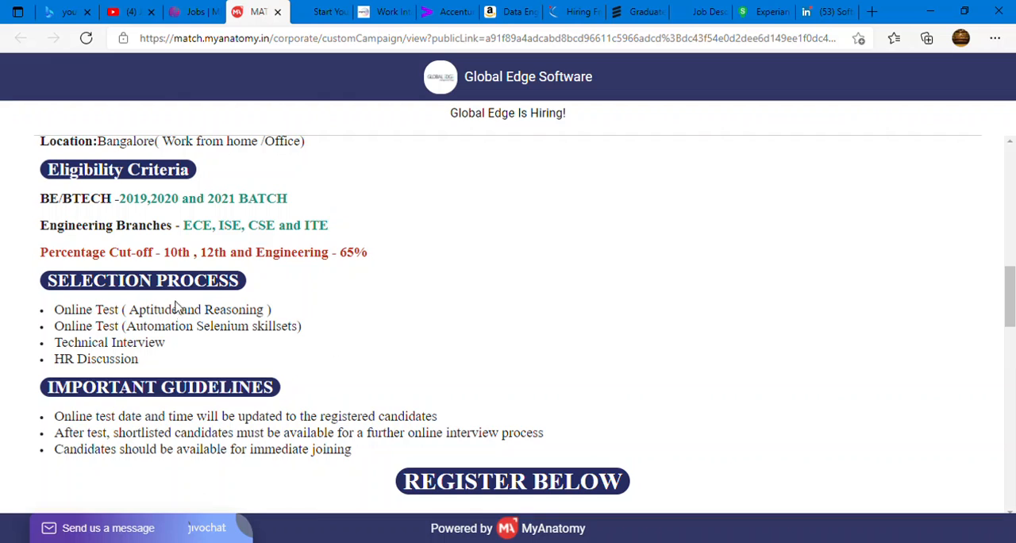
{"action": "mouse_move", "coordinate": [219, 335]}
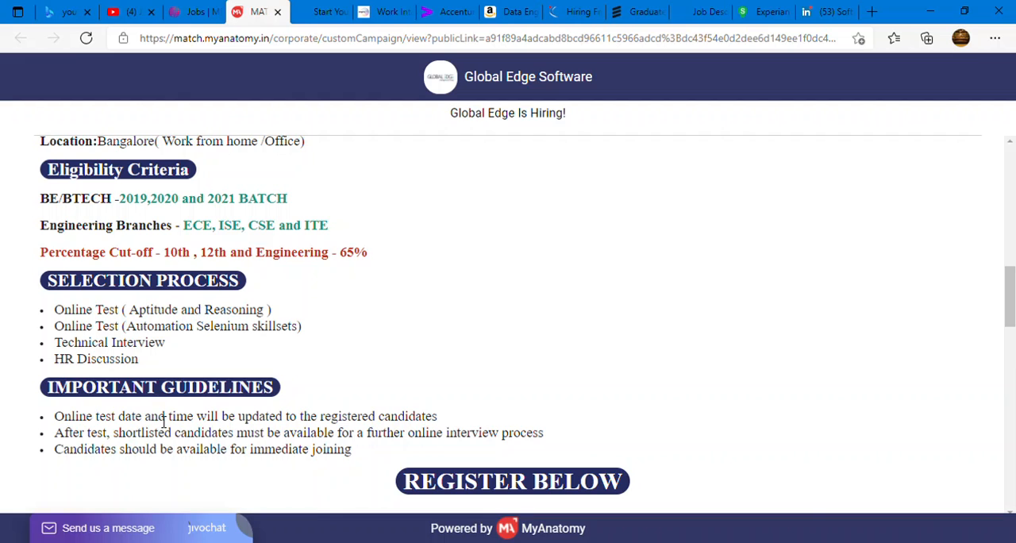
{"action": "scroll", "scroll_direction": "down", "scroll_amount": 3}
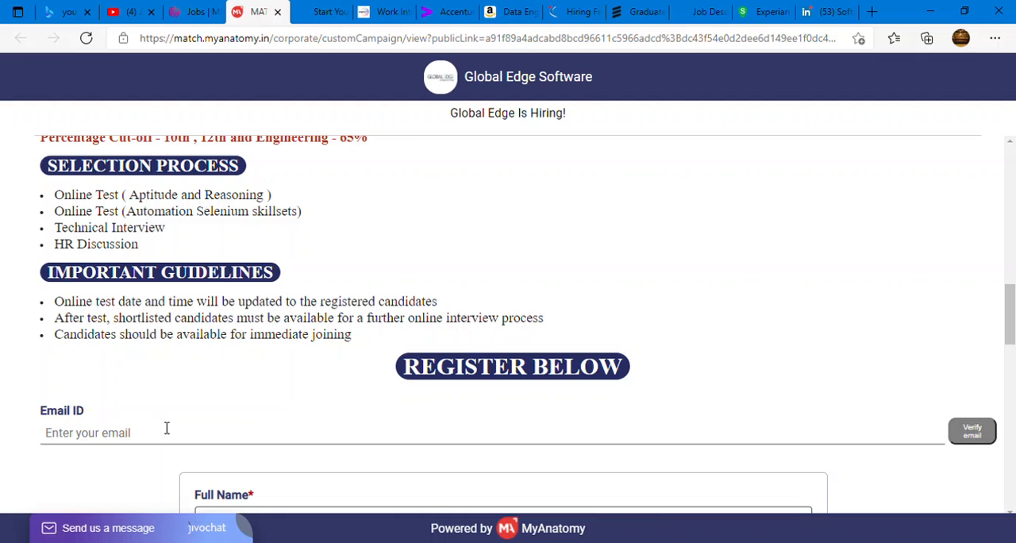
{"action": "scroll", "scroll_direction": "down", "scroll_amount": 3}
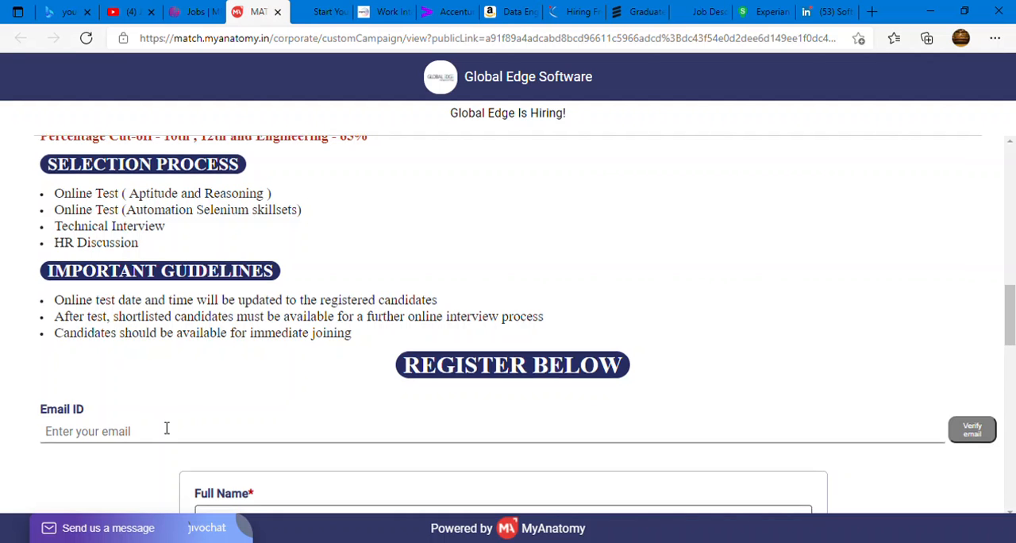
{"action": "scroll", "scroll_direction": "down", "scroll_amount": 3}
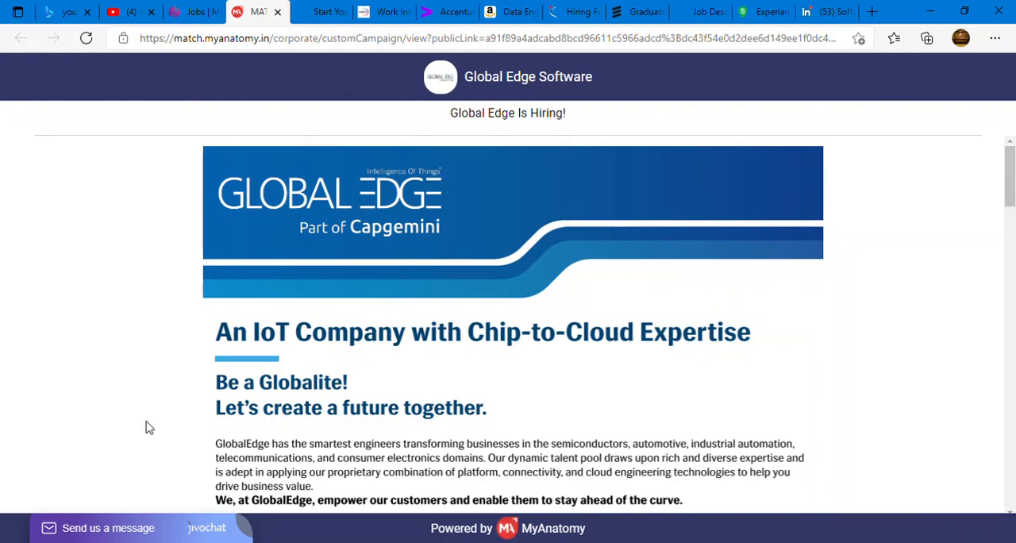
Bring up the Accenture India Campus ASE registration form and view its job details.
{"action": "left_click", "coordinate": [445, 11]}
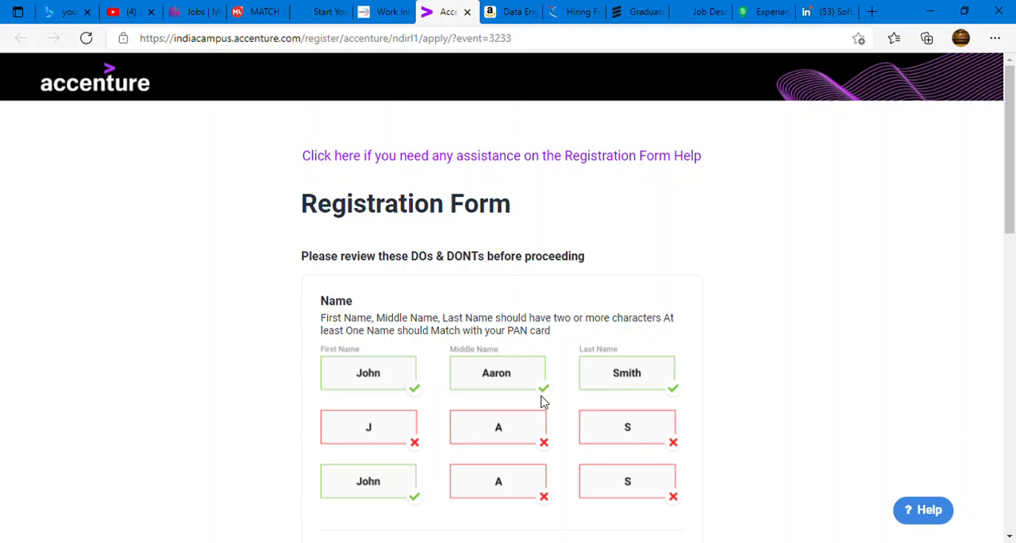
{"action": "scroll", "scroll_direction": "down", "scroll_amount": 3}
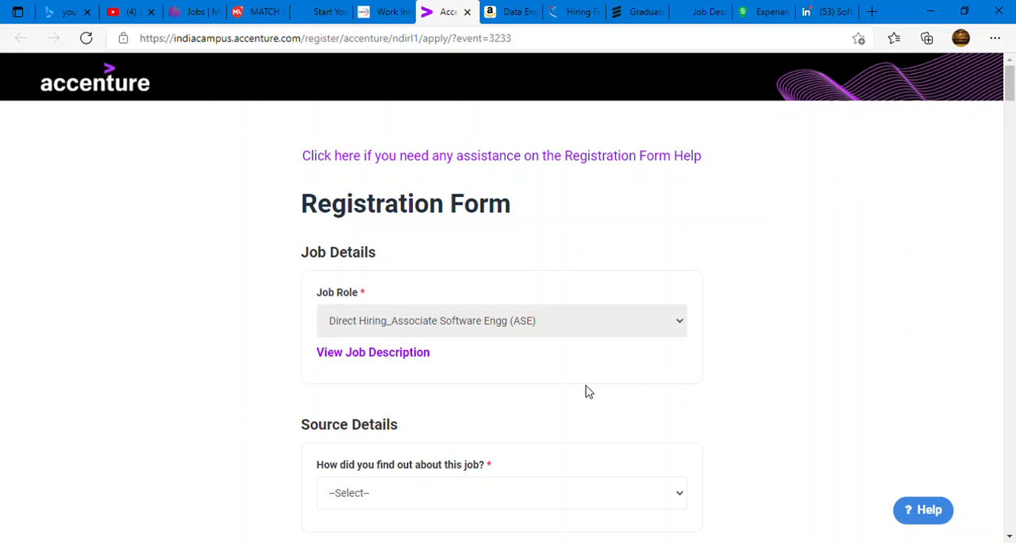
{"action": "mouse_move", "coordinate": [390, 365]}
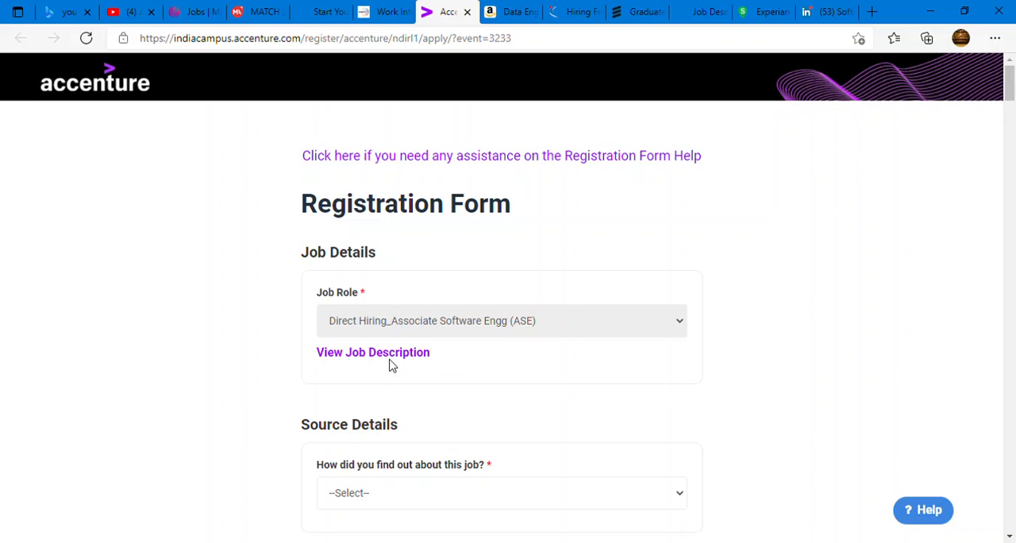
View the Associate Software Engineer job description with its responsibilities, requirements and preferred skills.
{"action": "left_click", "coordinate": [372, 352]}
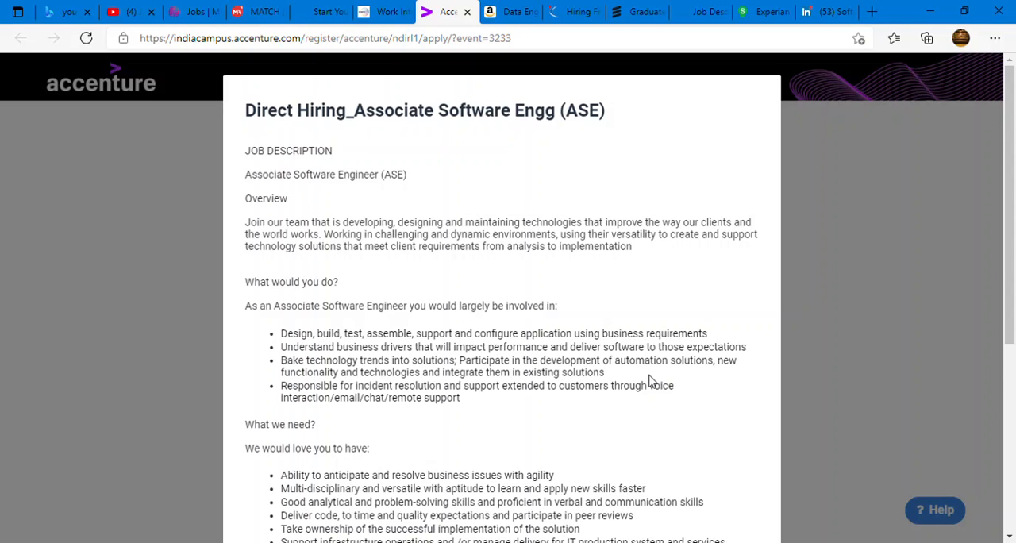
{"action": "scroll", "scroll_direction": "down", "scroll_amount": 3}
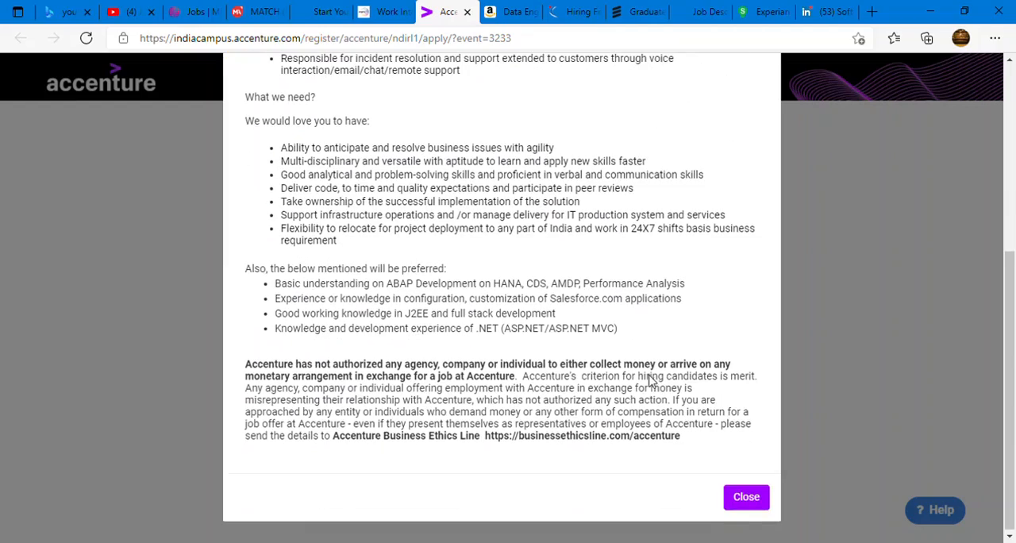
{"action": "scroll", "scroll_direction": "up", "scroll_amount": 3}
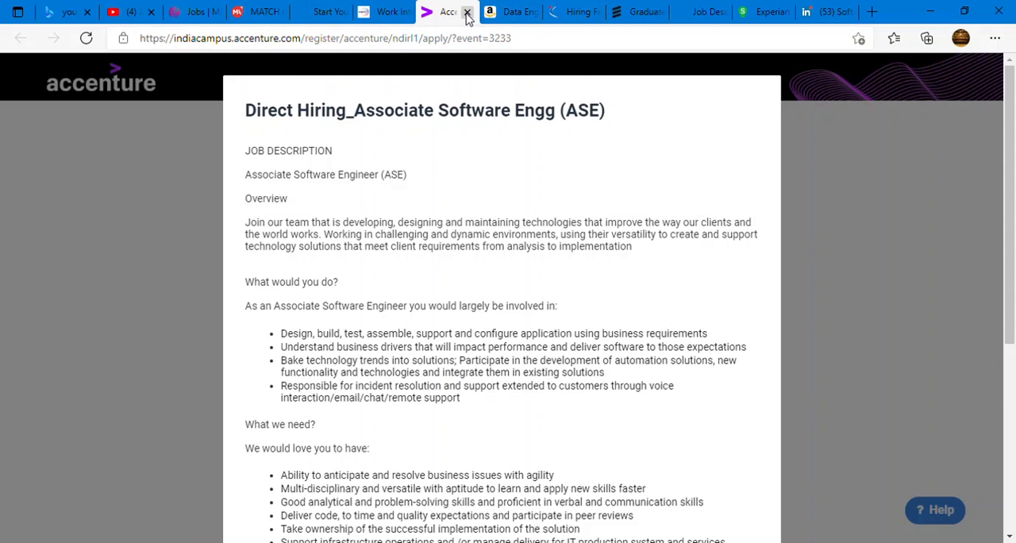
Close the job description and move down to the form's Educational Details section.
{"action": "left_click", "coordinate": [467, 13]}
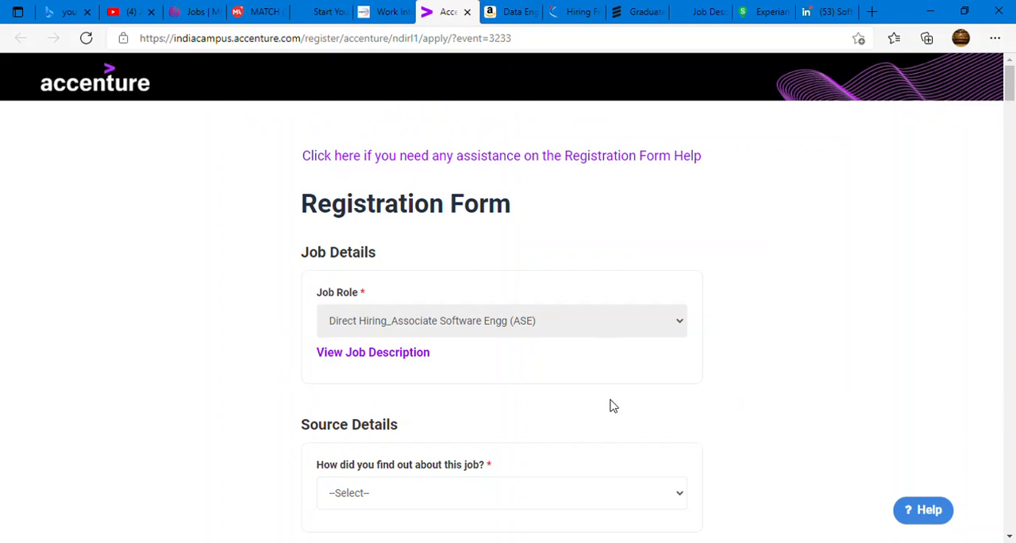
{"action": "scroll", "scroll_direction": "down", "scroll_amount": 3}
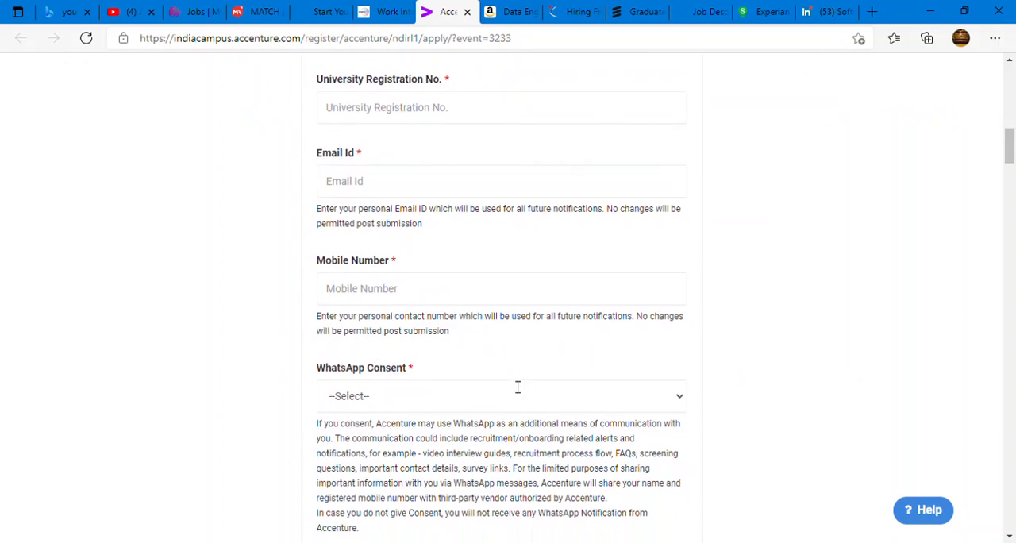
{"action": "scroll", "scroll_direction": "down", "scroll_amount": 3}
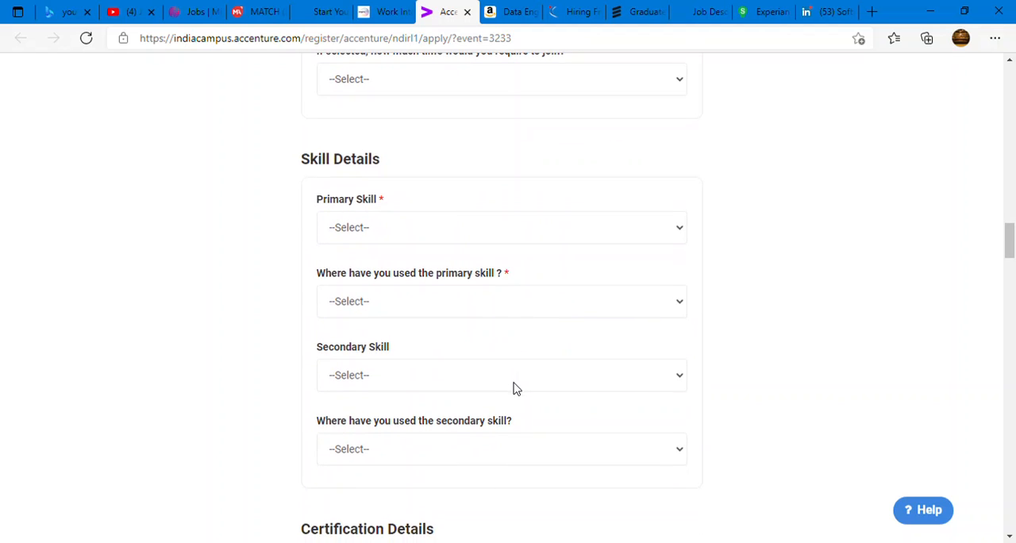
{"action": "scroll", "scroll_direction": "up", "scroll_amount": 3}
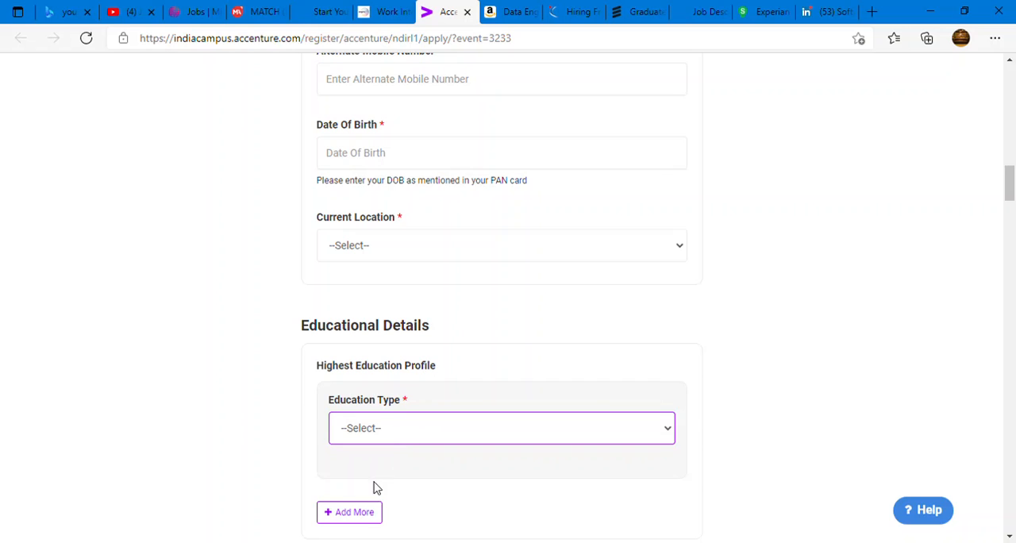
Set highest Education Type to Post Graduate, check the degree choices, then go to the Job for sure YouTube channel.
{"action": "left_click", "coordinate": [501, 428]}
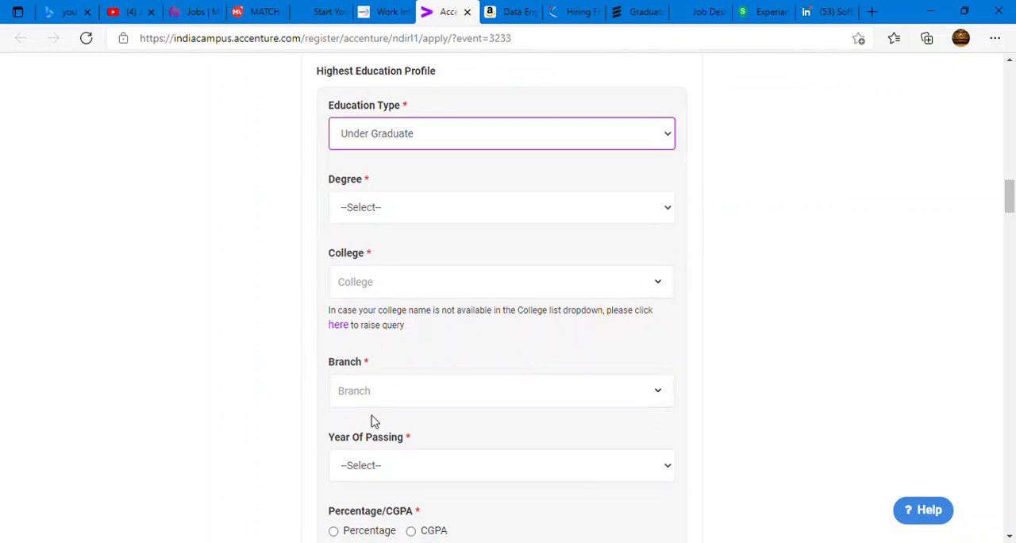
{"action": "left_click", "coordinate": [502, 465]}
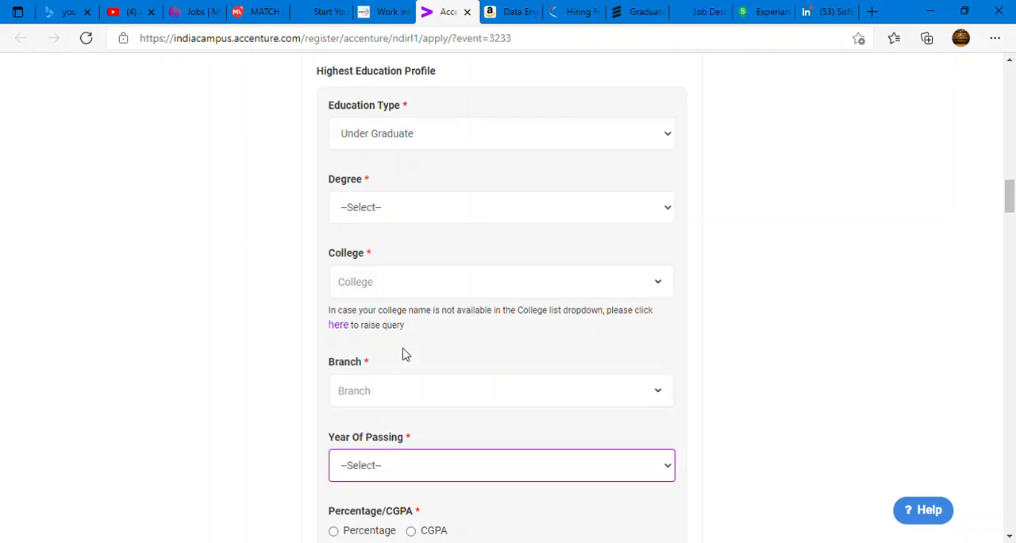
{"action": "mouse_move", "coordinate": [381, 428]}
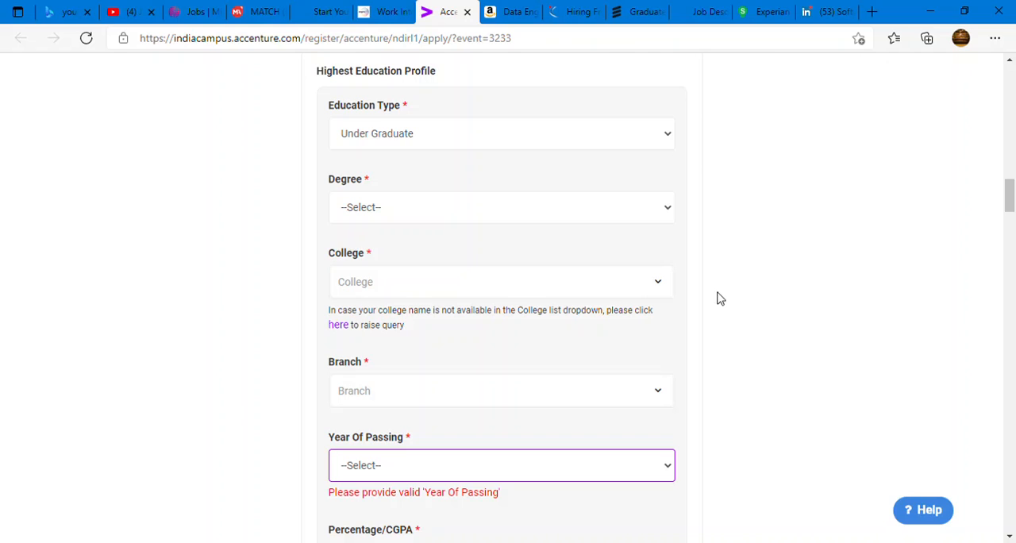
{"action": "left_click", "coordinate": [502, 133]}
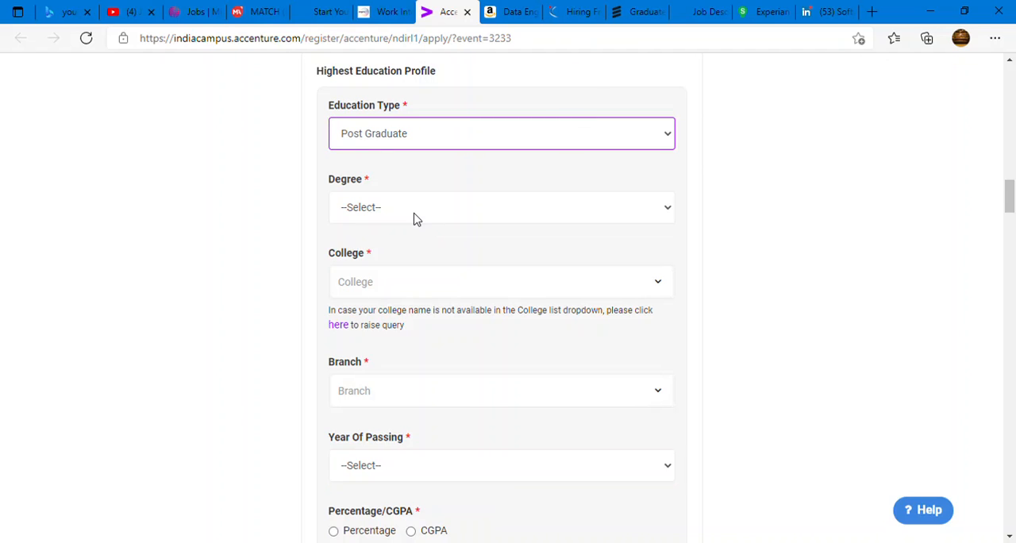
{"action": "left_click", "coordinate": [501, 206]}
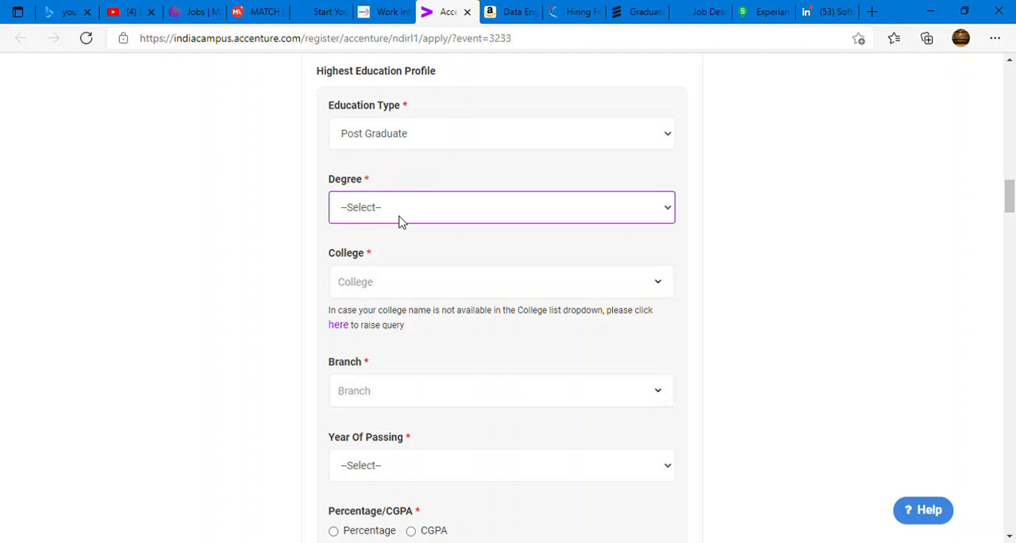
{"action": "mouse_move", "coordinate": [432, 212]}
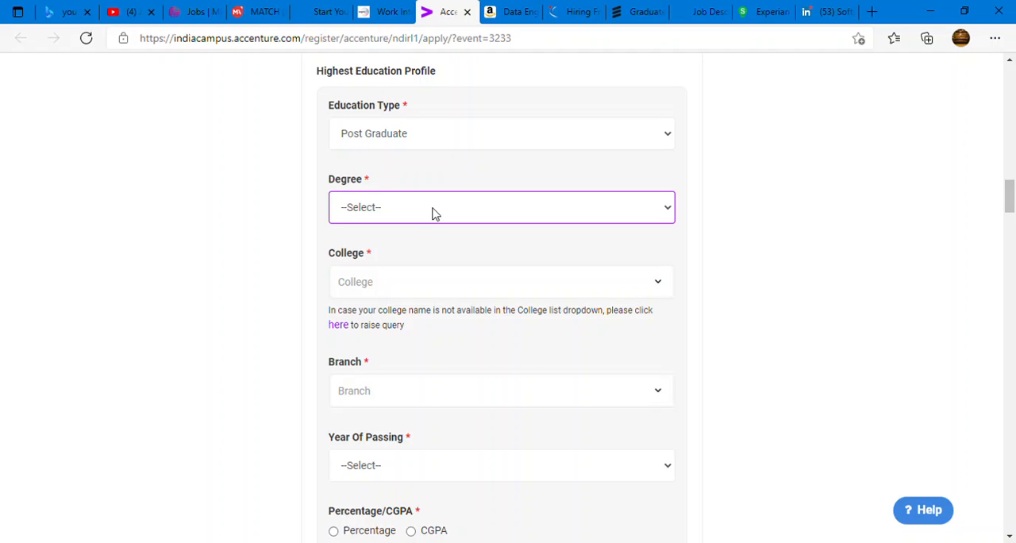
{"action": "left_click", "coordinate": [124, 11]}
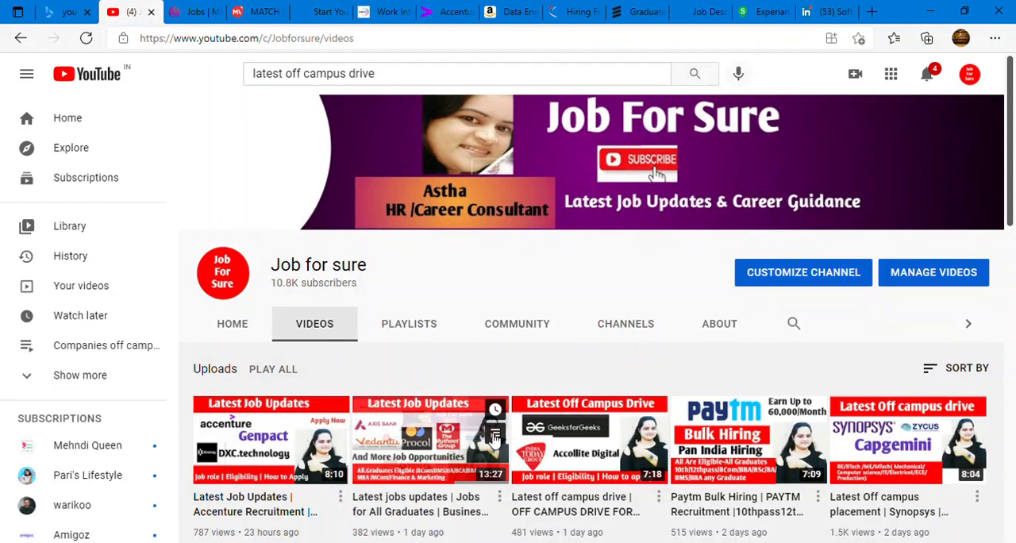
Browse the Job for sure channel's playlists and look through the Accenture Preparation videos.
{"action": "left_click", "coordinate": [409, 324]}
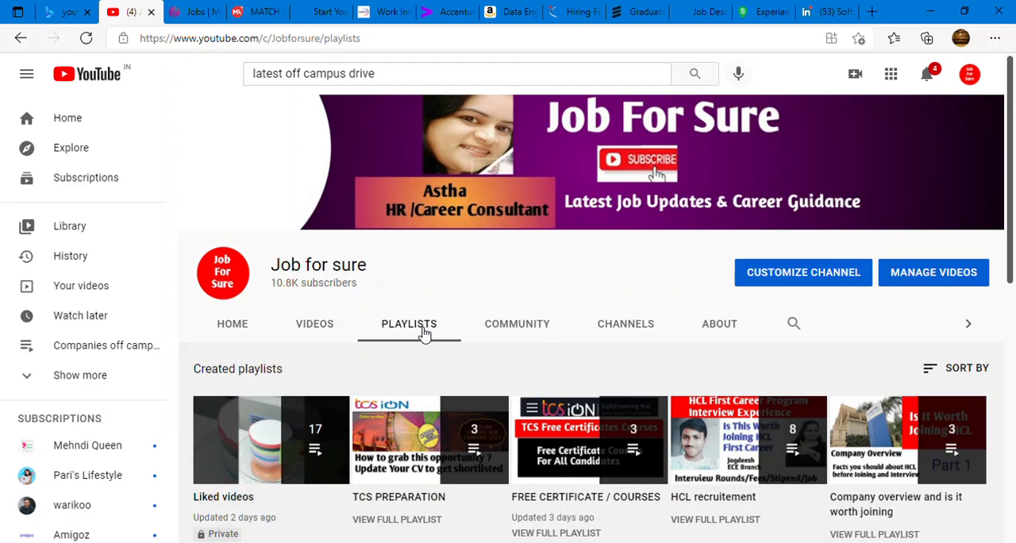
{"action": "scroll", "scroll_direction": "down", "scroll_amount": 3}
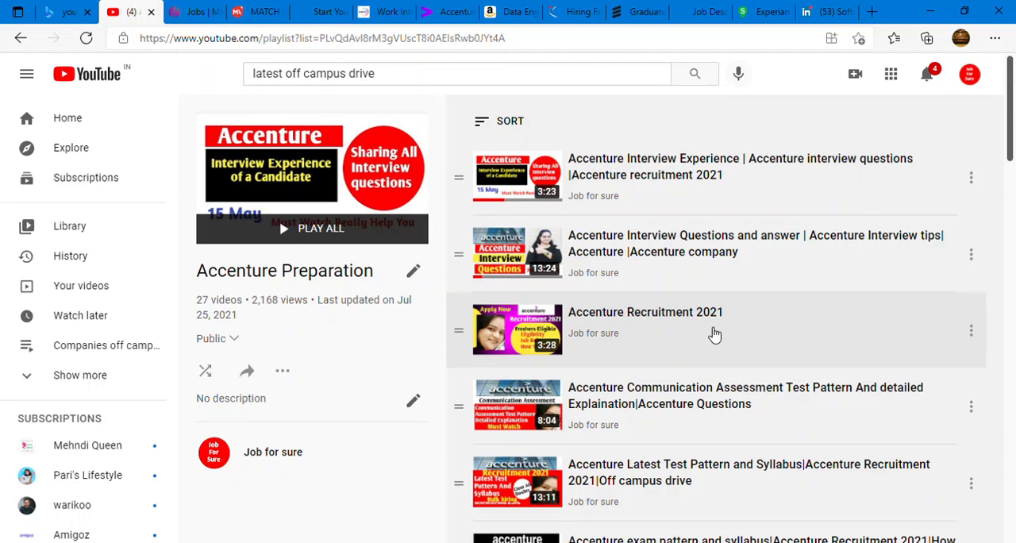
{"action": "scroll", "scroll_direction": "down", "scroll_amount": 3}
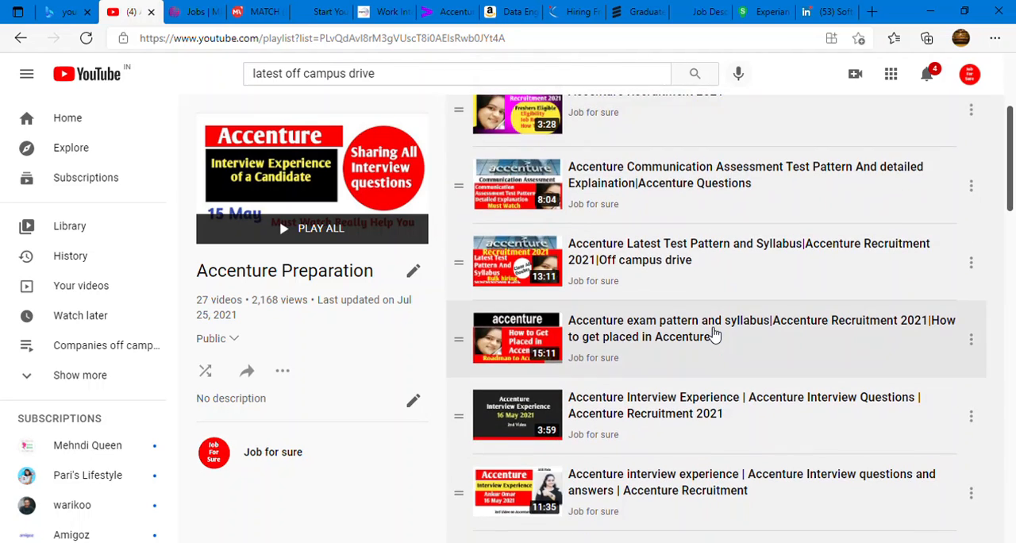
{"action": "mouse_move", "coordinate": [686, 190]}
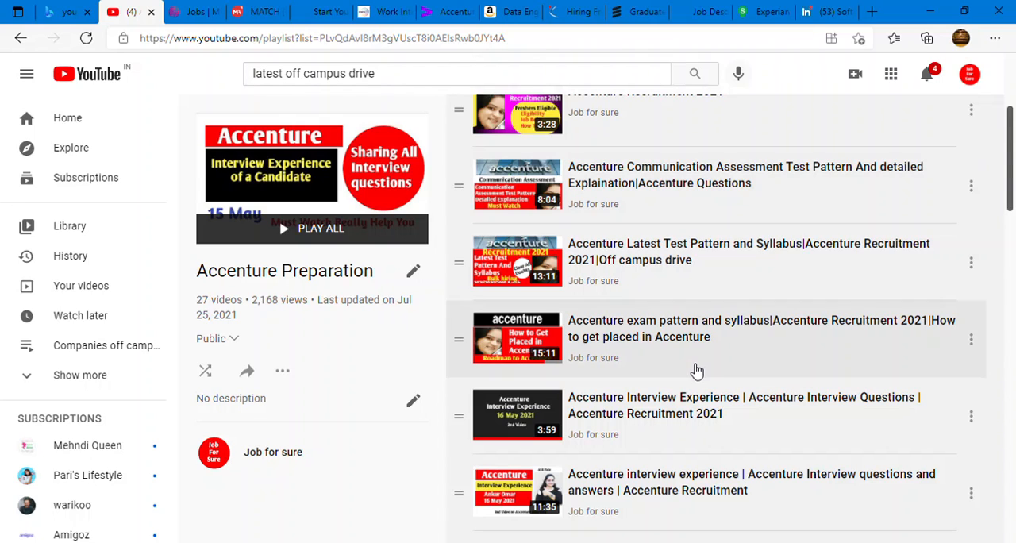
{"action": "scroll", "scroll_direction": "down", "scroll_amount": 3}
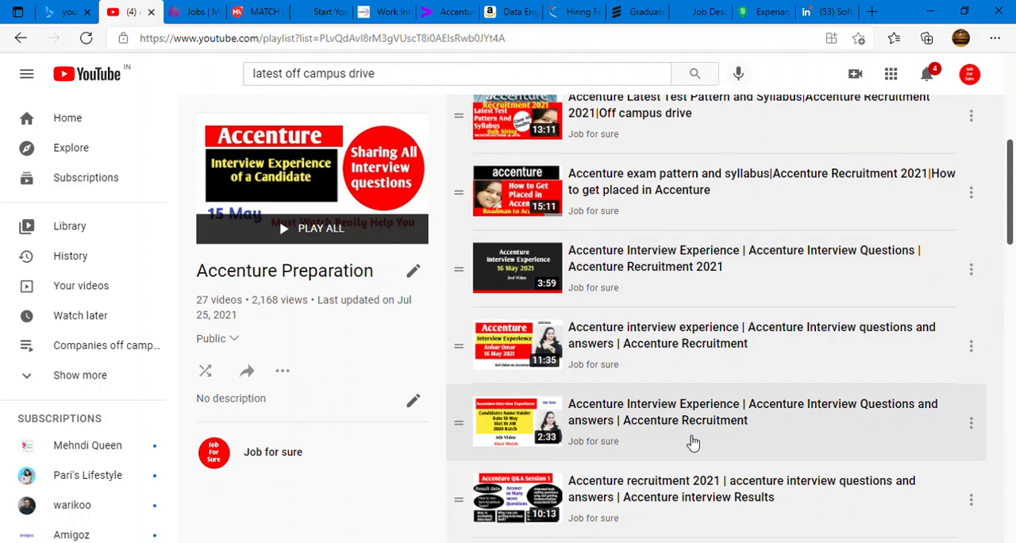
{"action": "scroll", "scroll_direction": "down", "scroll_amount": 3}
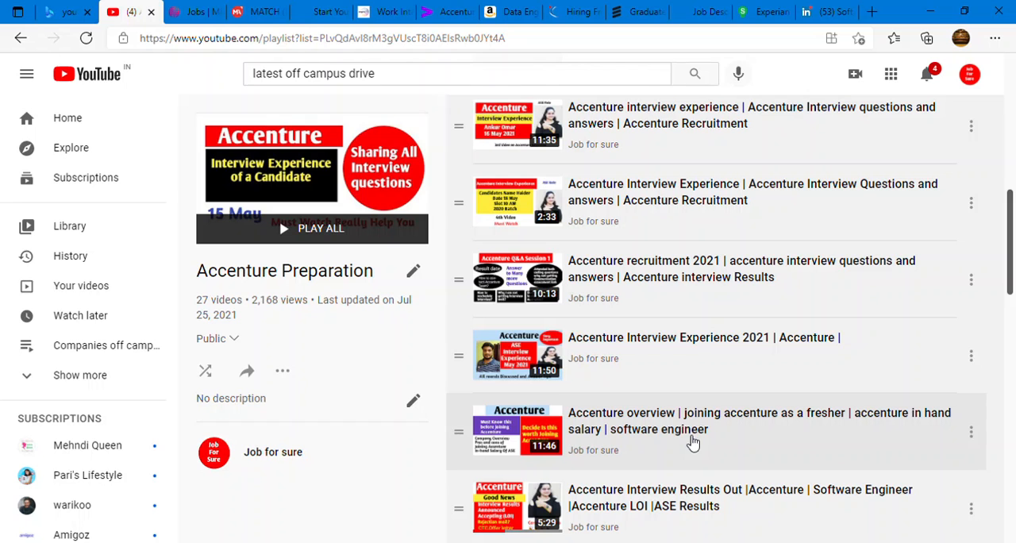
{"action": "scroll", "scroll_direction": "down", "scroll_amount": 3}
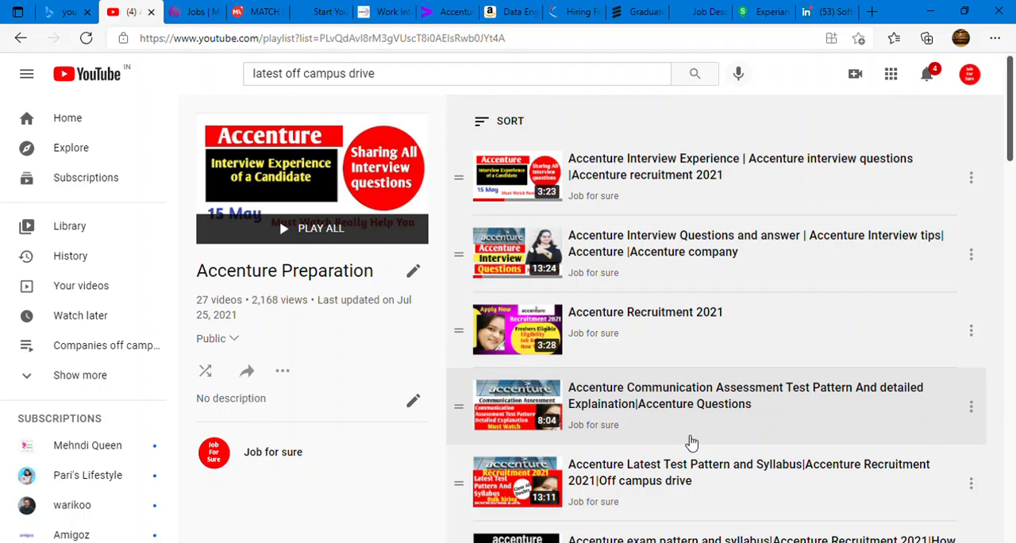
{"action": "mouse_move", "coordinate": [692, 425]}
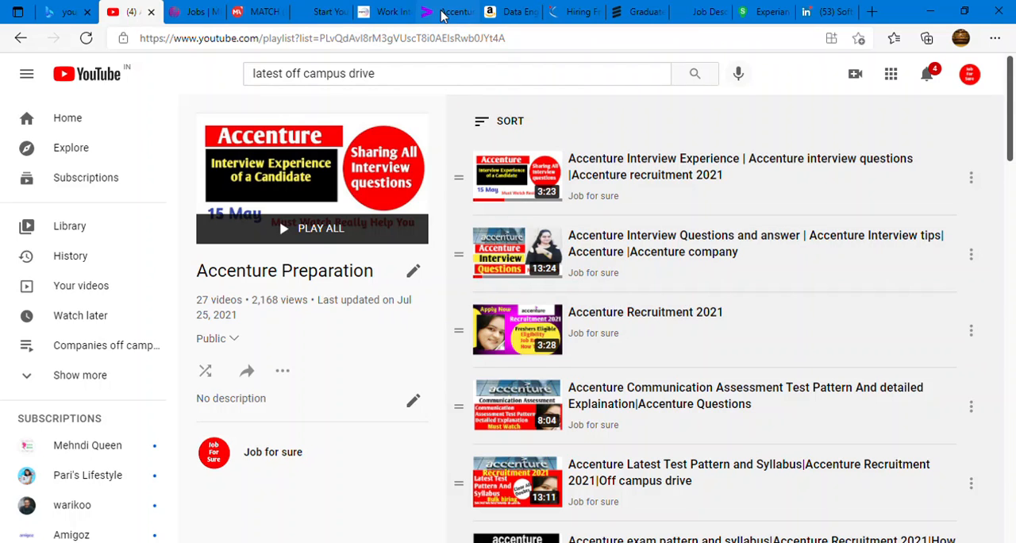
Glance back over the Accenture registration form, then switch to the Micro Focus freshers listing on Naukri.
{"action": "left_click", "coordinate": [446, 11]}
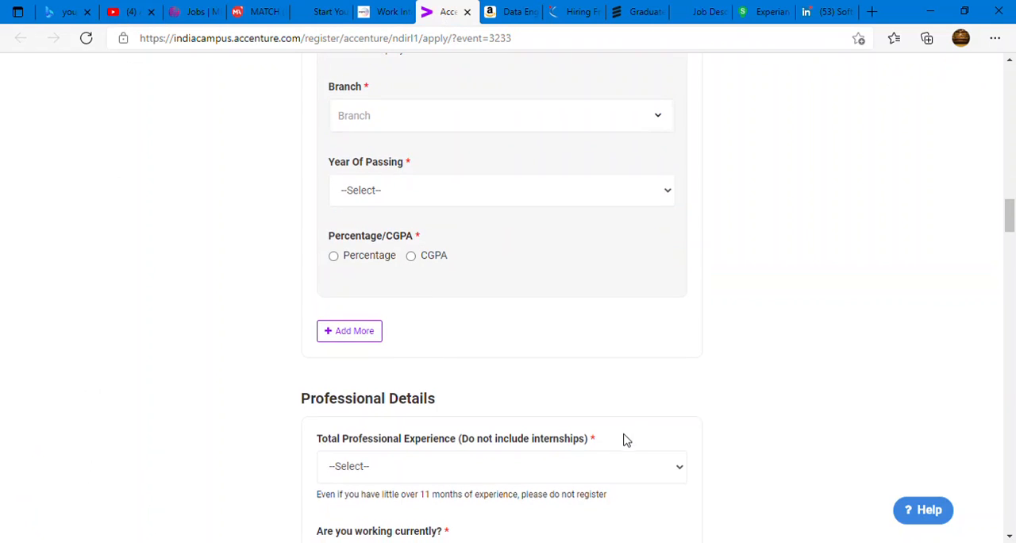
{"action": "scroll", "scroll_direction": "down", "scroll_amount": 3}
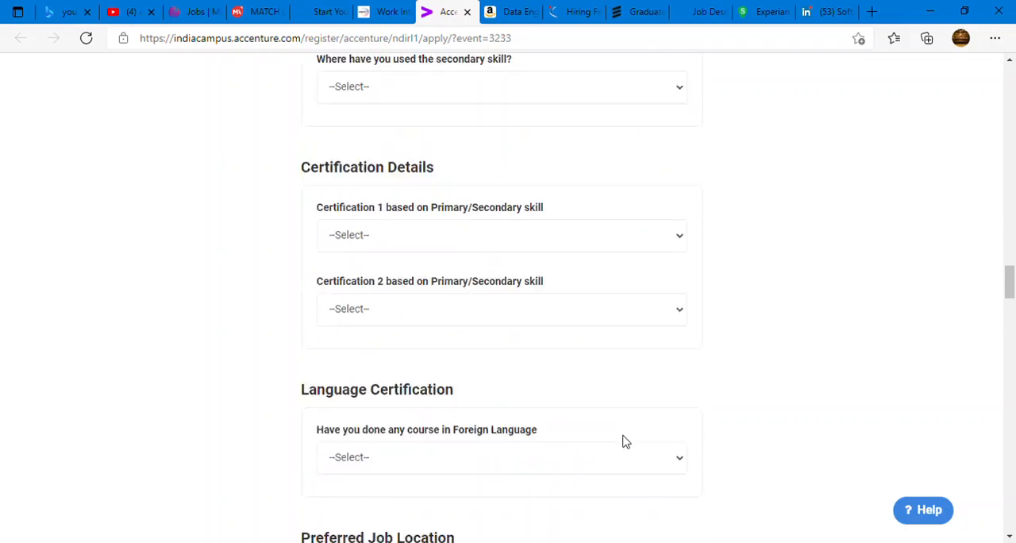
{"action": "scroll", "scroll_direction": "up", "scroll_amount": 3}
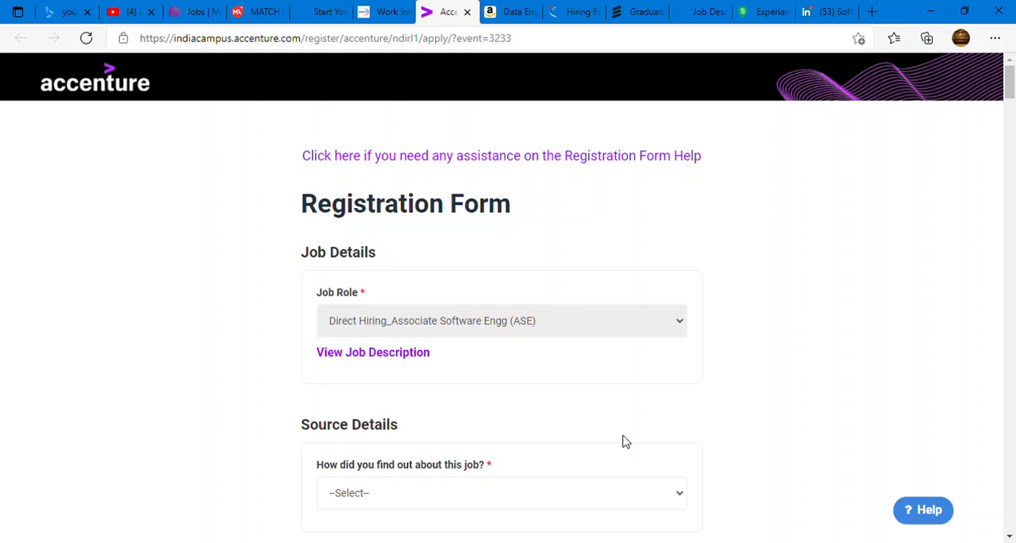
{"action": "mouse_move", "coordinate": [633, 441]}
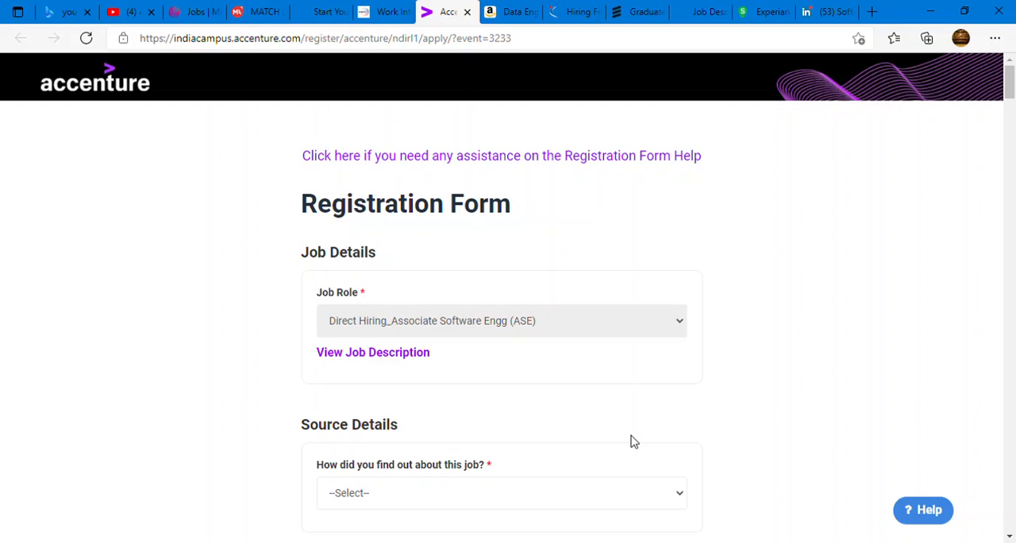
{"action": "mouse_move", "coordinate": [533, 279]}
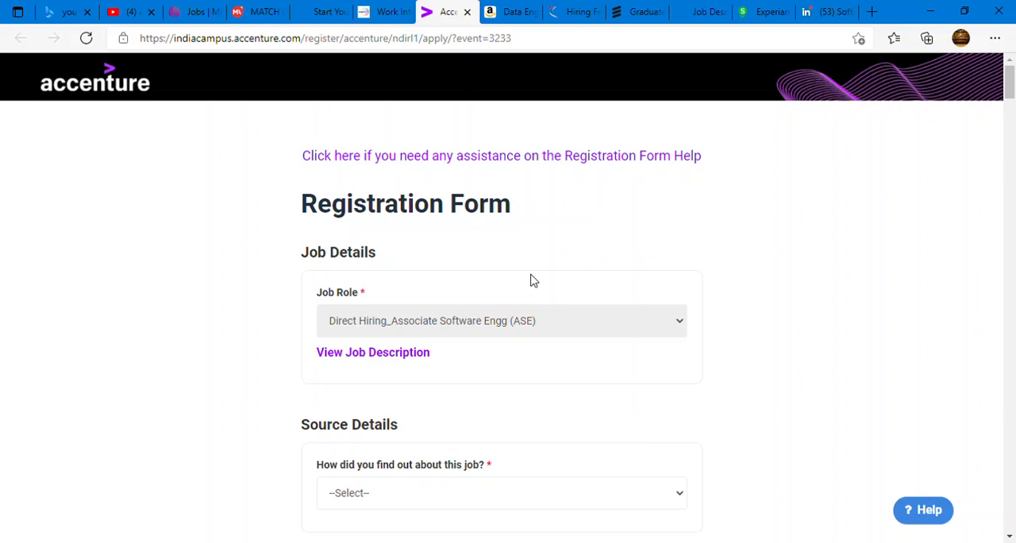
{"action": "mouse_move", "coordinate": [536, 365]}
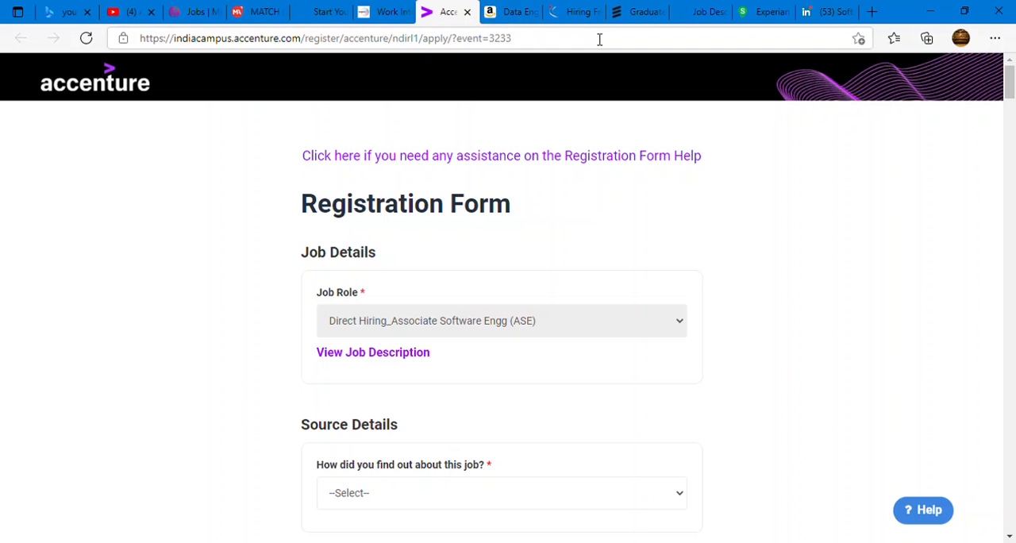
{"action": "left_click", "coordinate": [573, 11]}
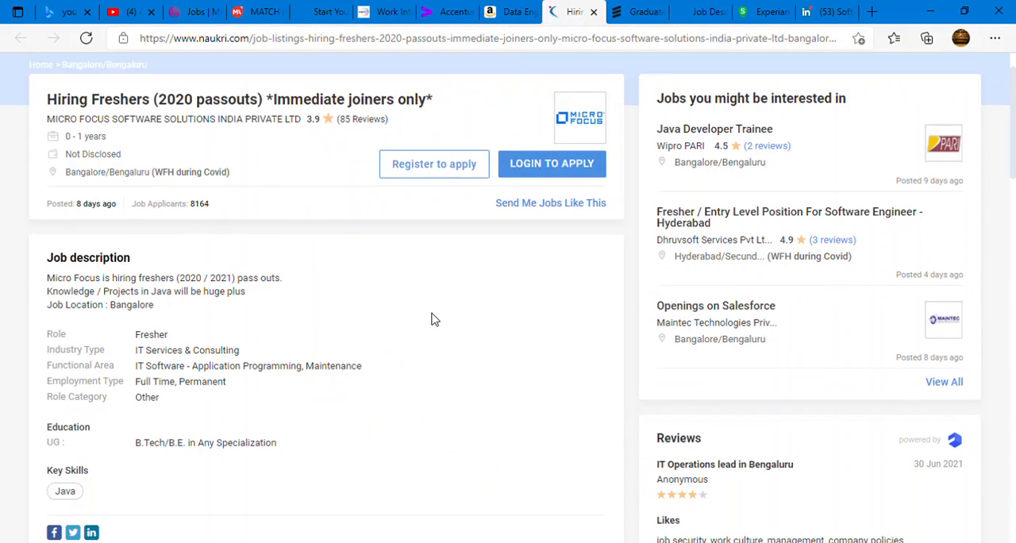
Read through the Micro Focus listing's job description, key skills and company details on Naukri.
{"action": "scroll", "scroll_direction": "down", "scroll_amount": 3}
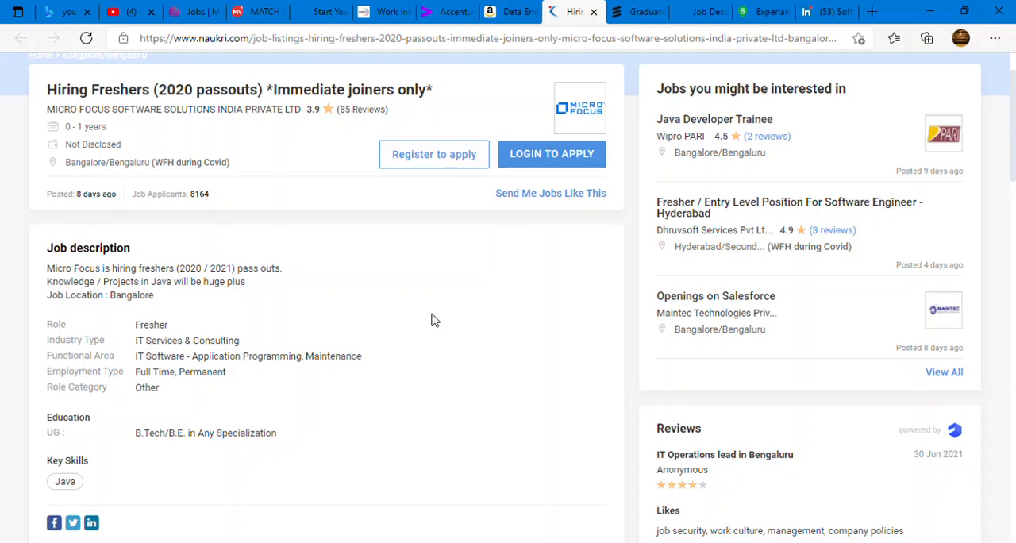
{"action": "scroll", "scroll_direction": "down", "scroll_amount": 3}
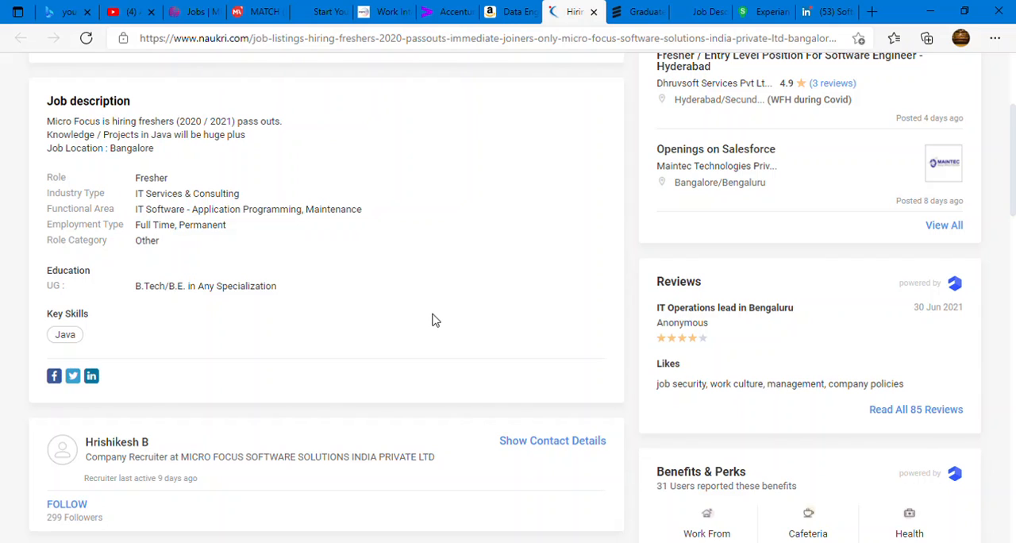
{"action": "mouse_move", "coordinate": [489, 352]}
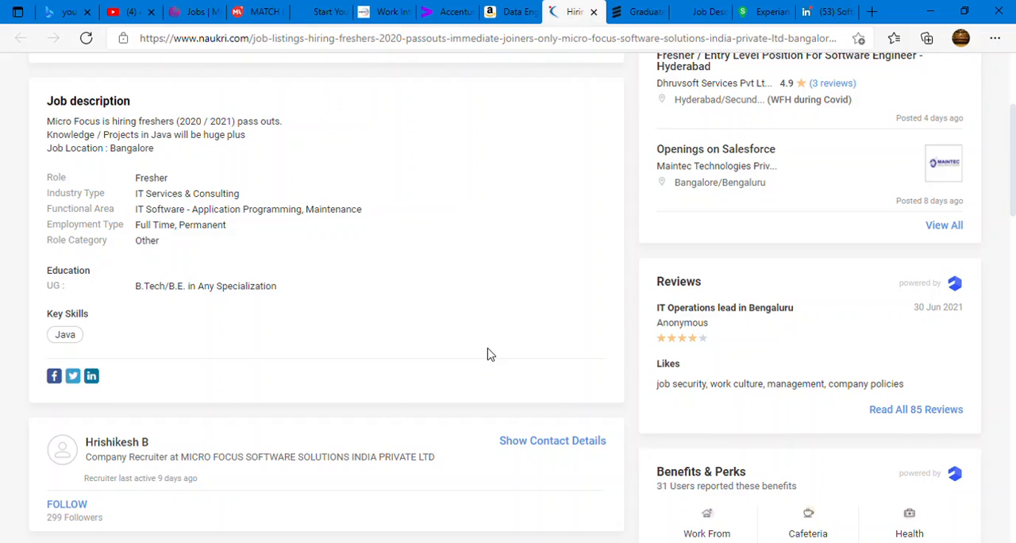
{"action": "scroll", "scroll_direction": "down", "scroll_amount": 3}
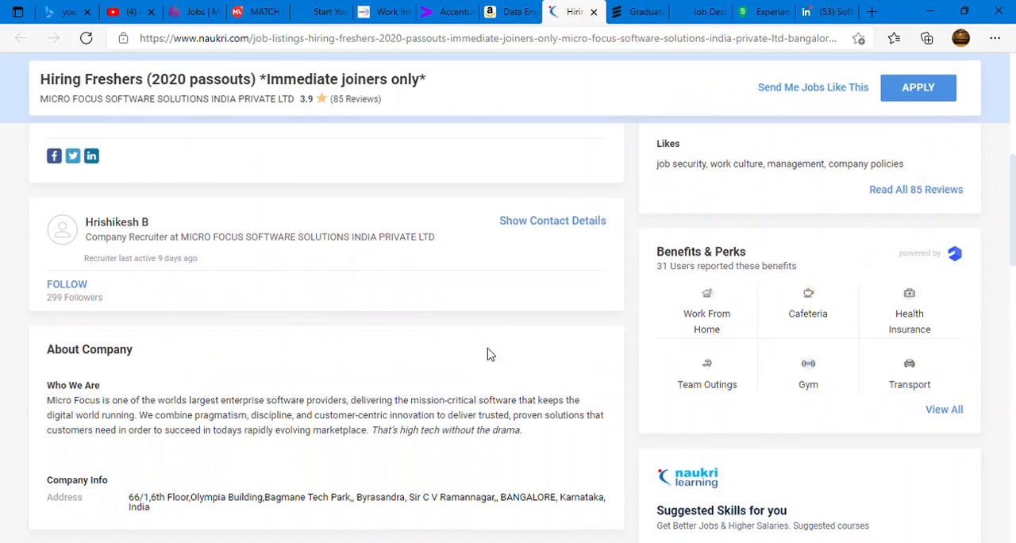
{"action": "scroll", "scroll_direction": "down", "scroll_amount": 3}
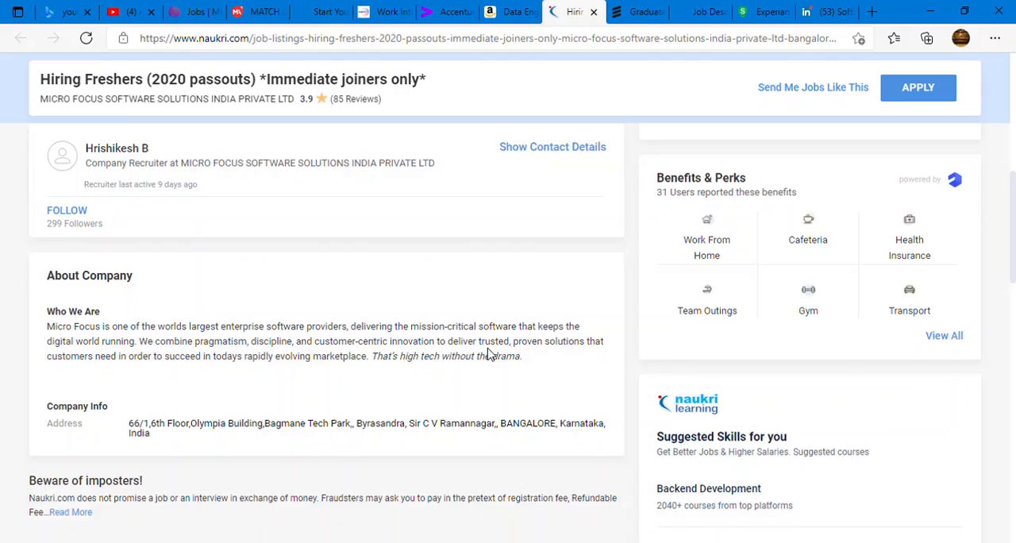
{"action": "scroll", "scroll_direction": "down", "scroll_amount": 3}
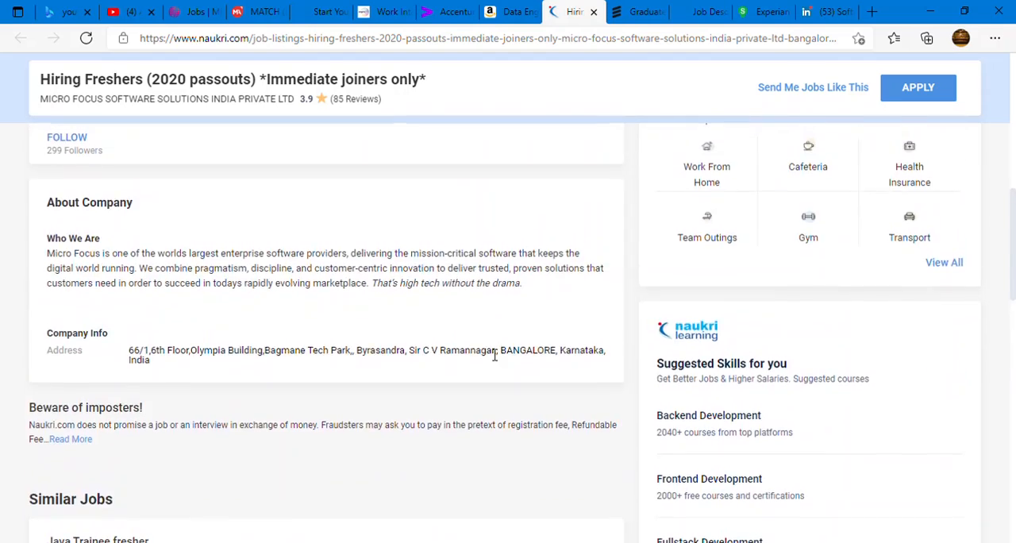
{"action": "scroll", "scroll_direction": "up", "scroll_amount": 3}
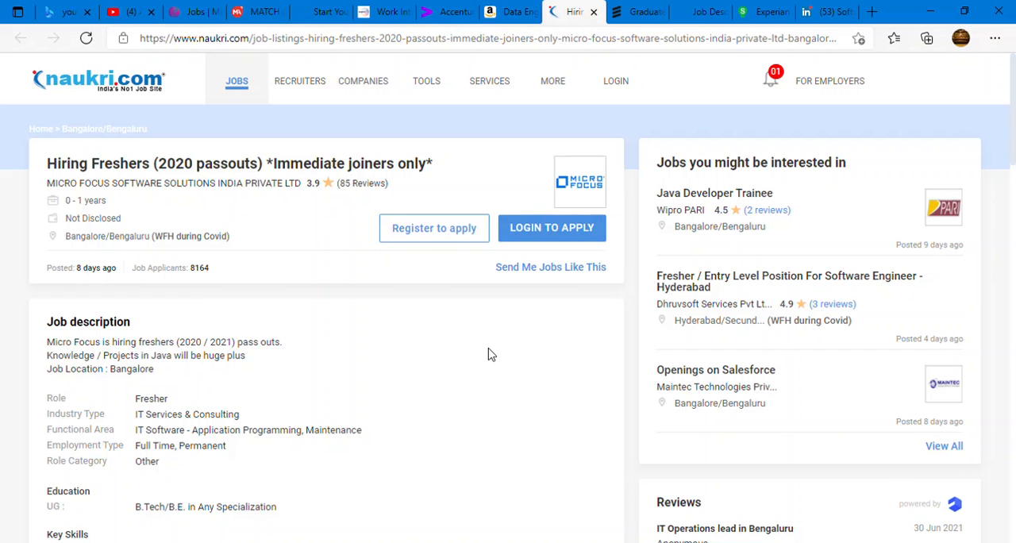
{"action": "scroll", "scroll_direction": "down", "scroll_amount": 3}
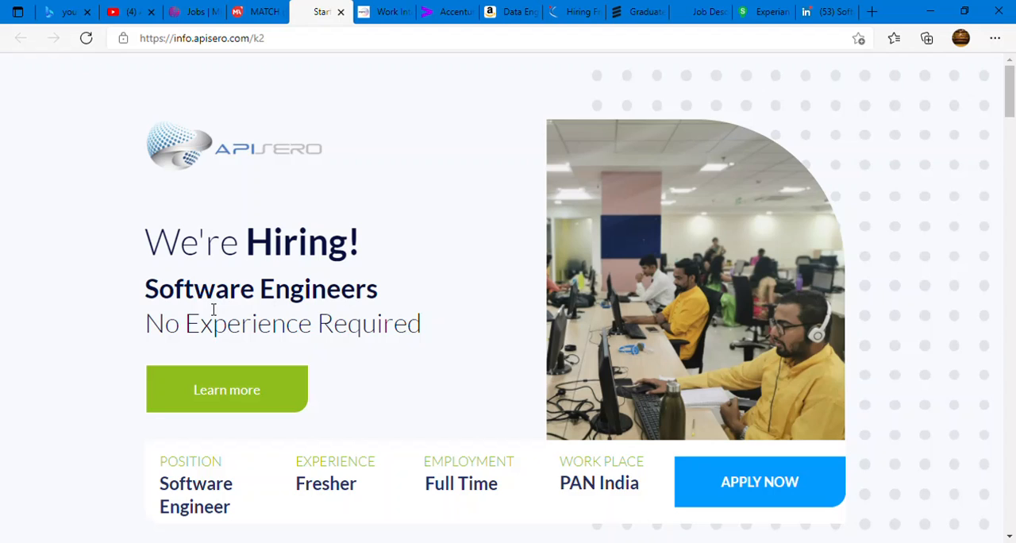
{"action": "scroll", "scroll_direction": "down", "scroll_amount": 3}
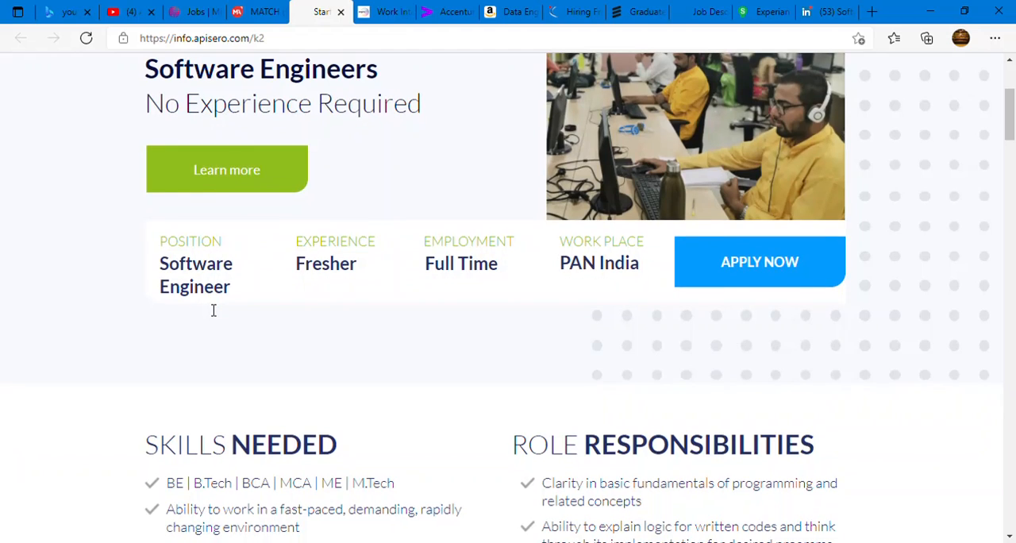
{"action": "mouse_move", "coordinate": [241, 356]}
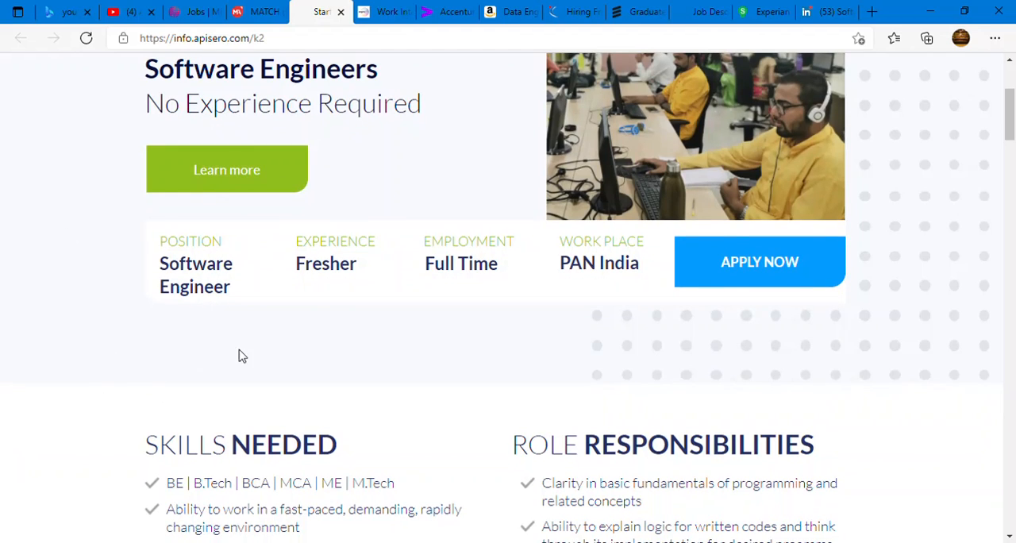
{"action": "mouse_move", "coordinate": [273, 343]}
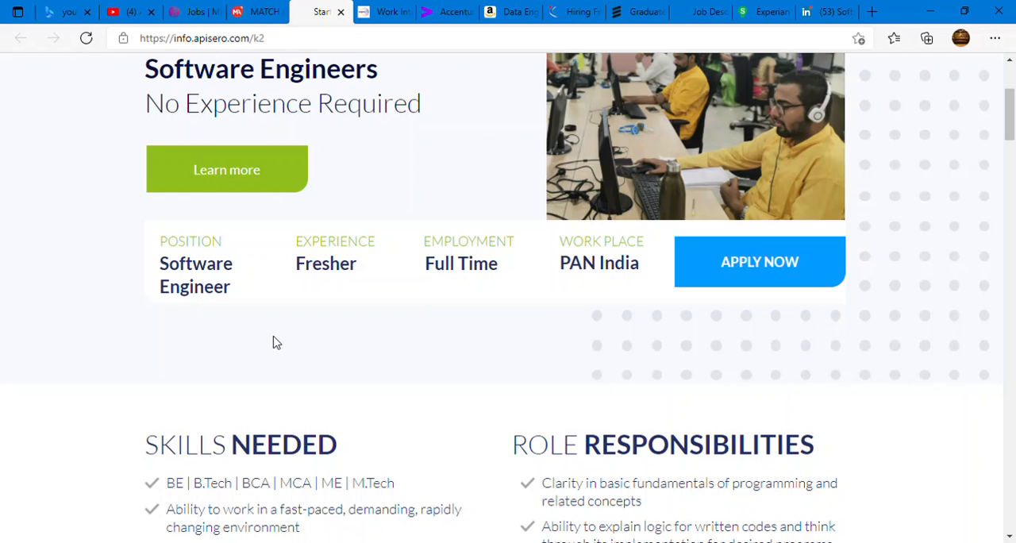
{"action": "scroll", "scroll_direction": "down", "scroll_amount": 3}
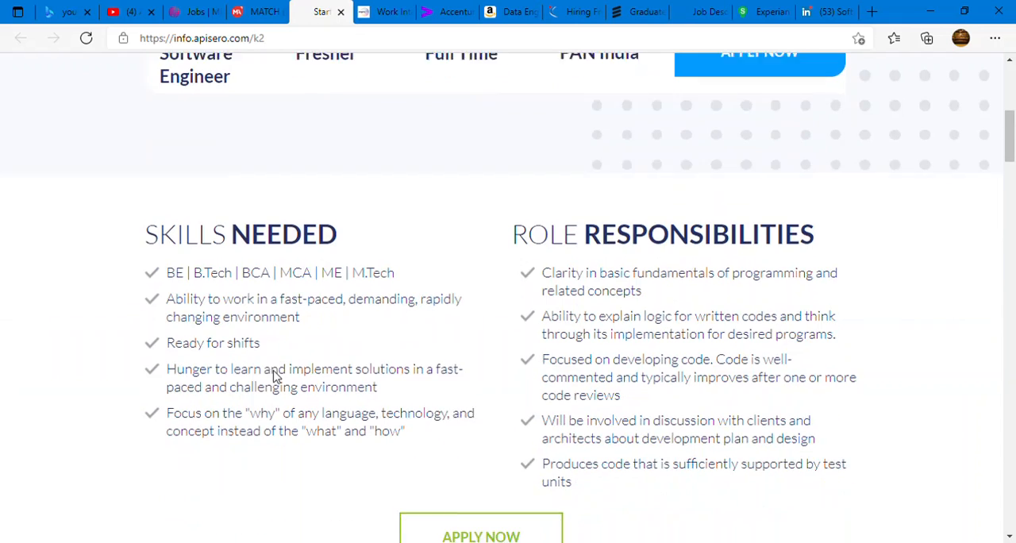
{"action": "scroll", "scroll_direction": "down", "scroll_amount": 3}
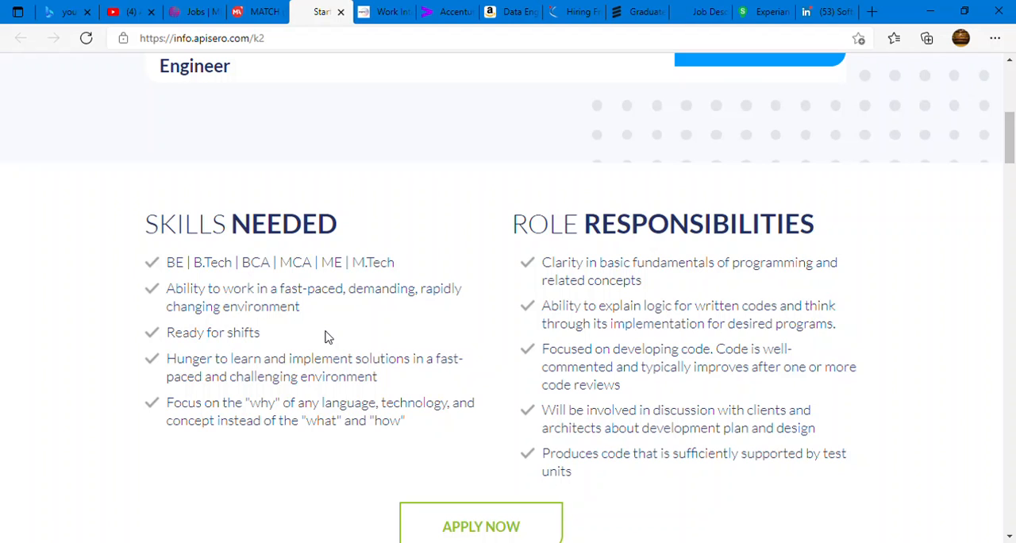
{"action": "mouse_move", "coordinate": [368, 243]}
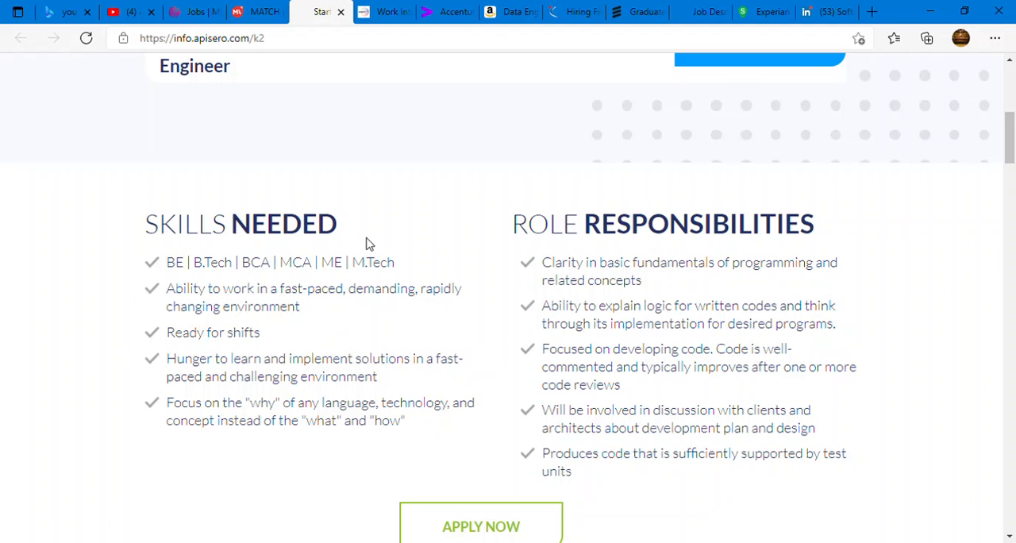
{"action": "mouse_move", "coordinate": [377, 343]}
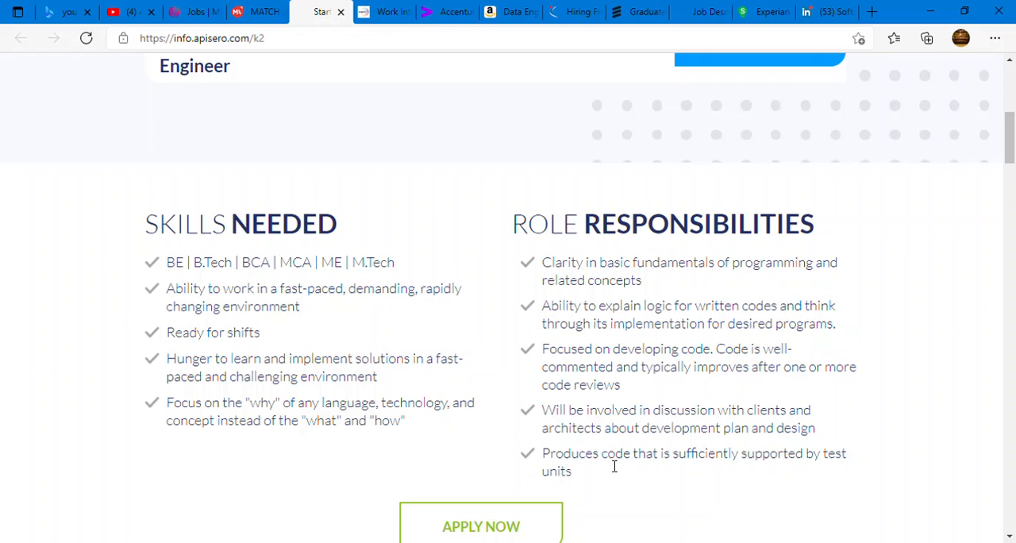
{"action": "scroll", "scroll_direction": "down", "scroll_amount": 3}
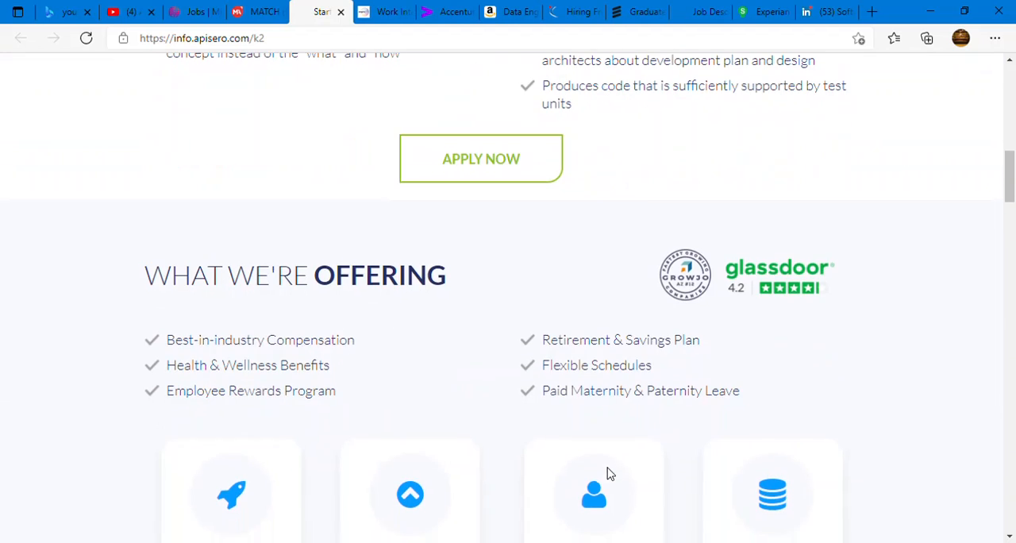
{"action": "mouse_move", "coordinate": [467, 437]}
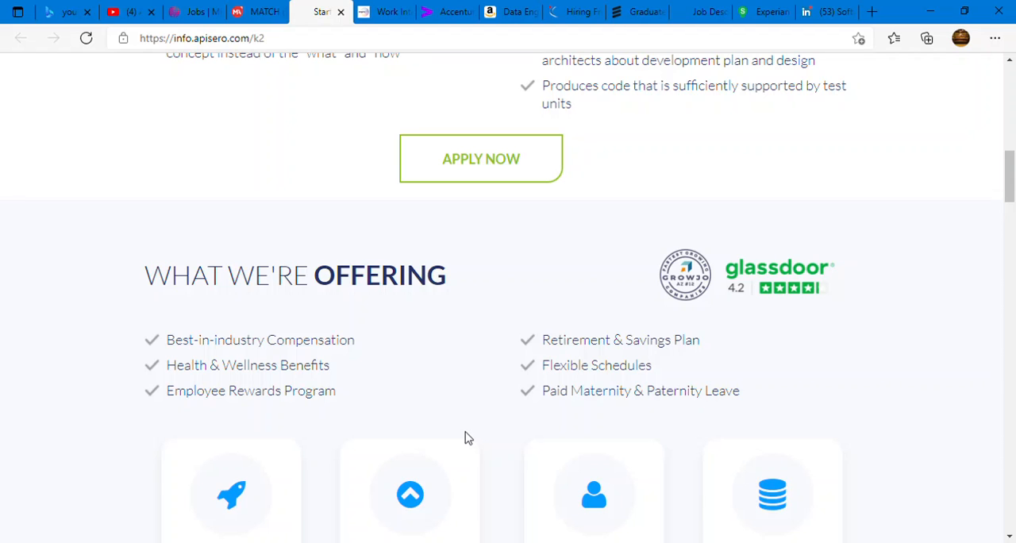
{"action": "scroll", "scroll_direction": "up", "scroll_amount": 3}
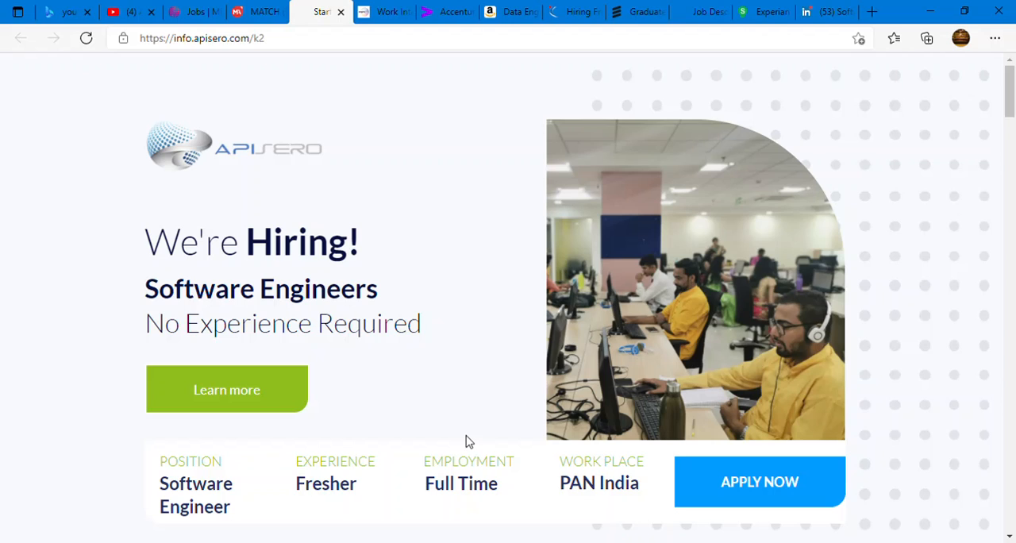
{"action": "mouse_move", "coordinate": [479, 441]}
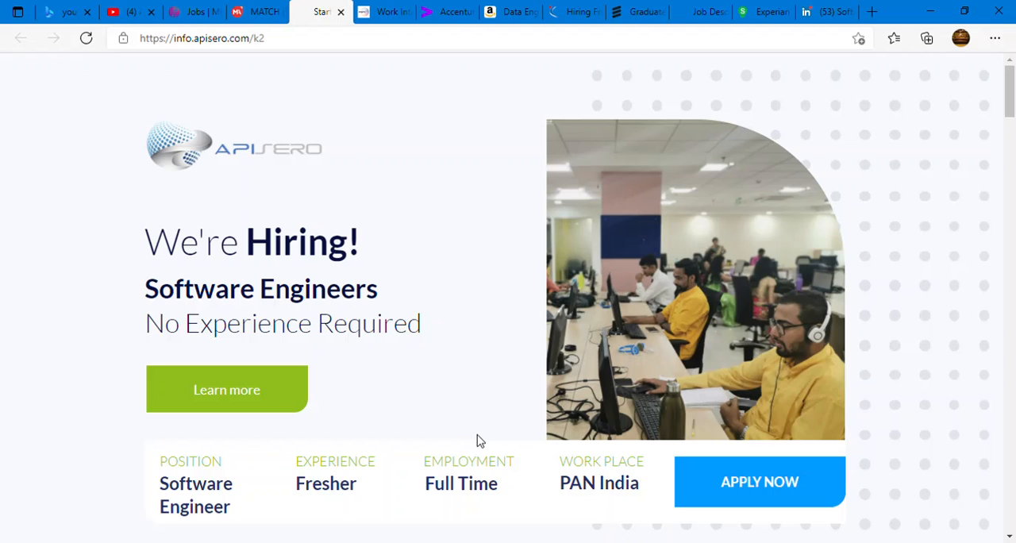
{"action": "mouse_move", "coordinate": [305, 327]}
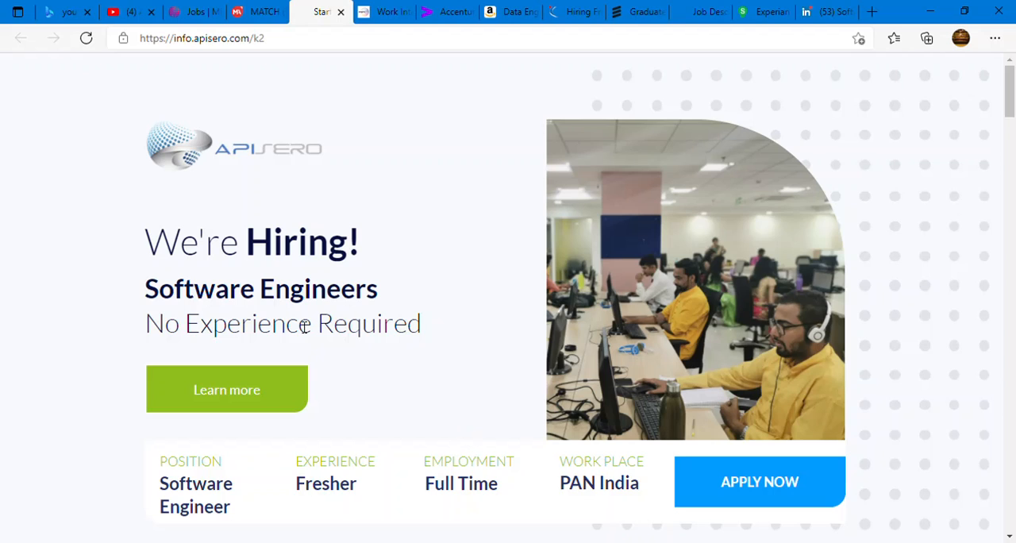